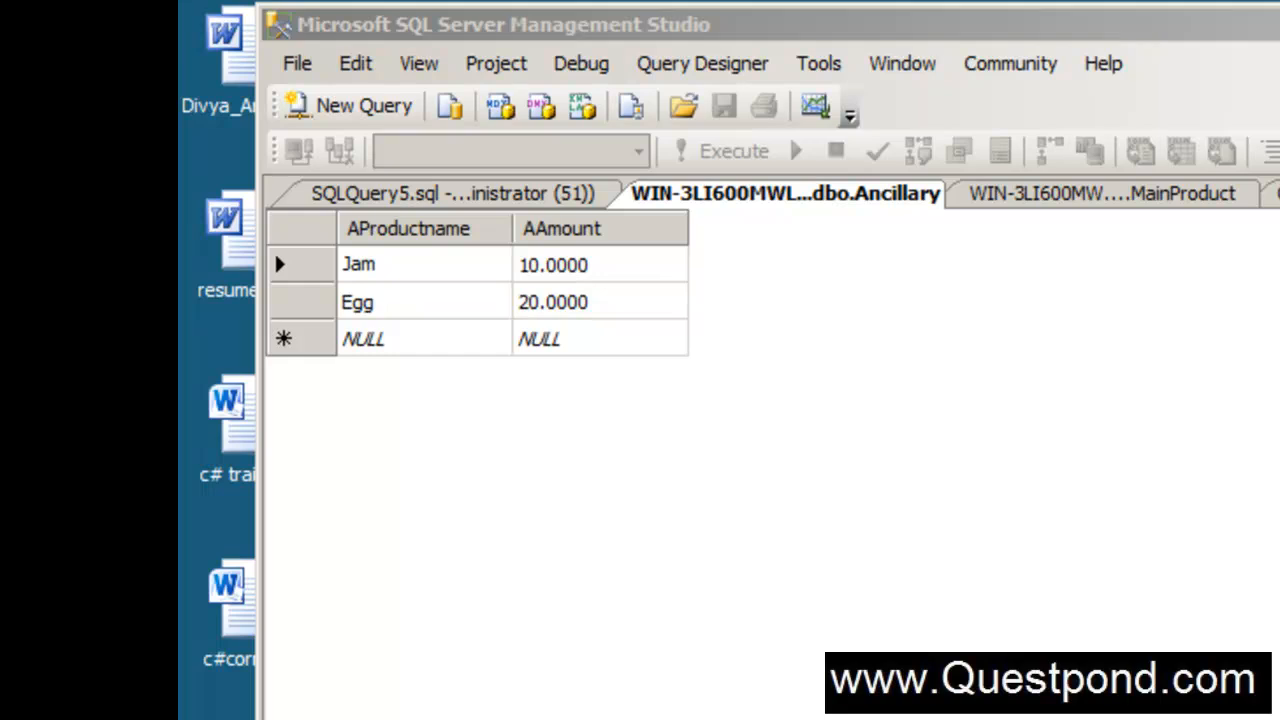
pyautogui.moveTo(880, 710)
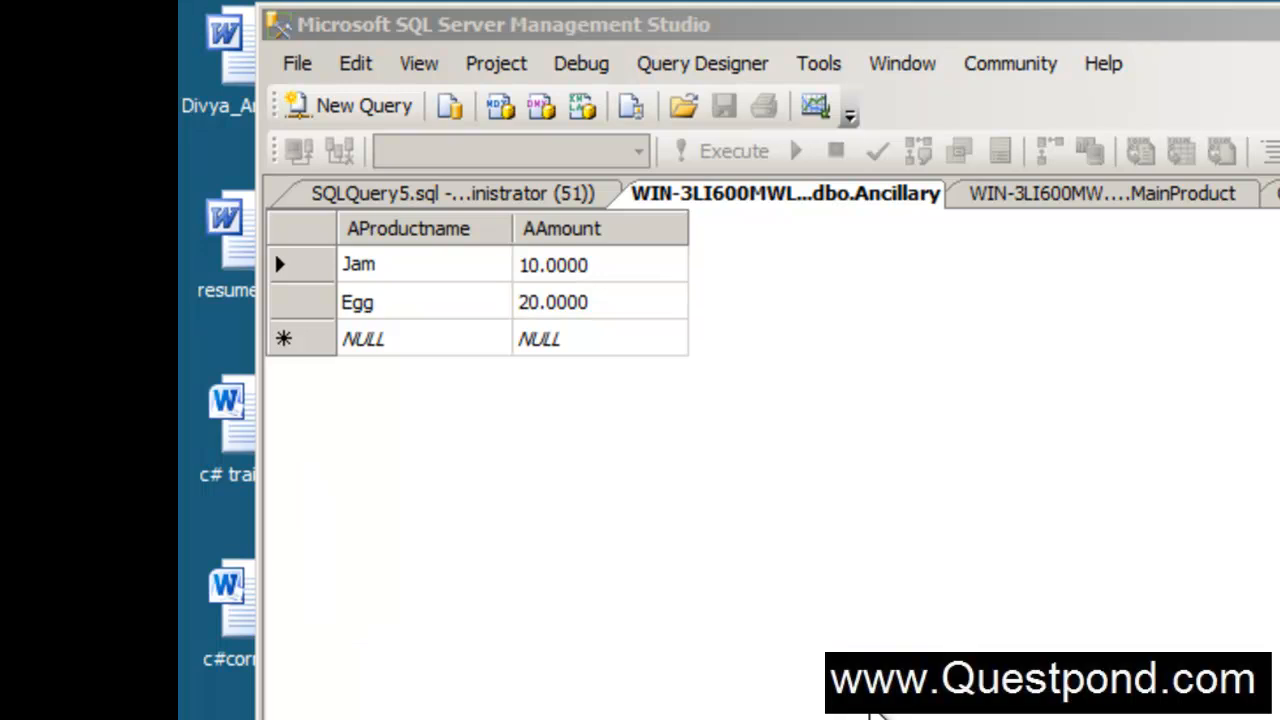
pyautogui.moveTo(860, 220)
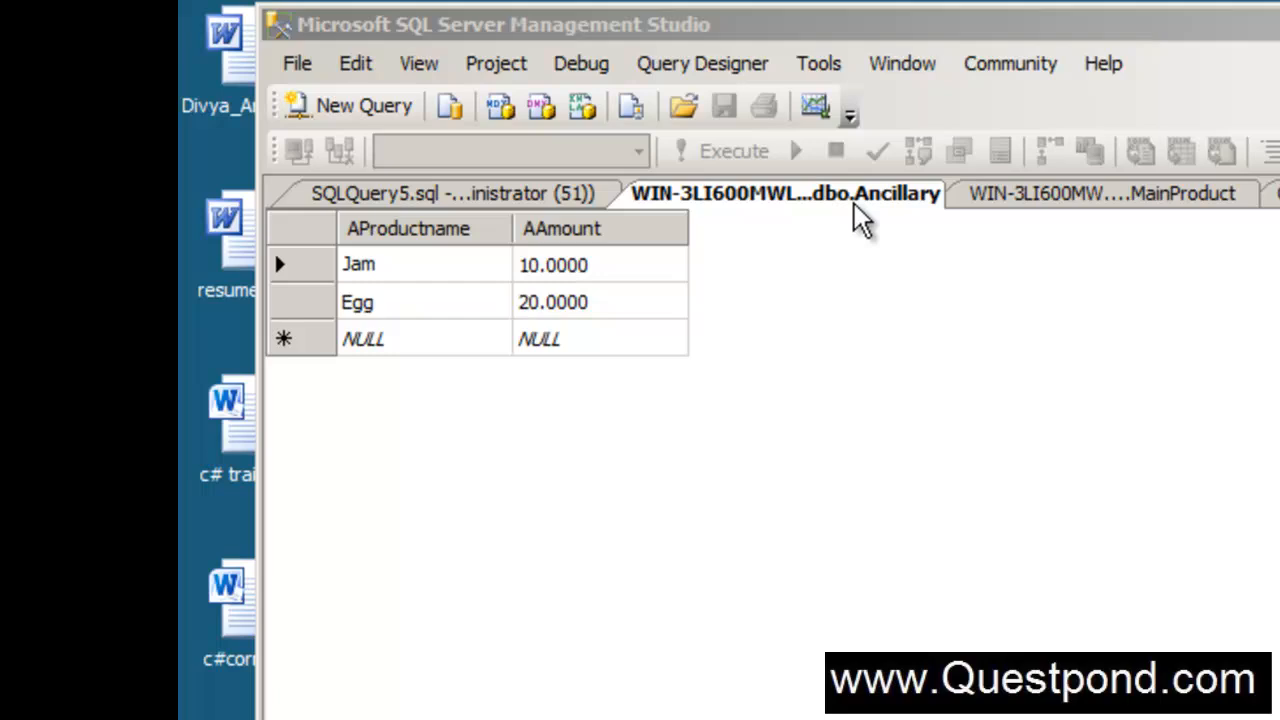
pyautogui.moveTo(1018, 212)
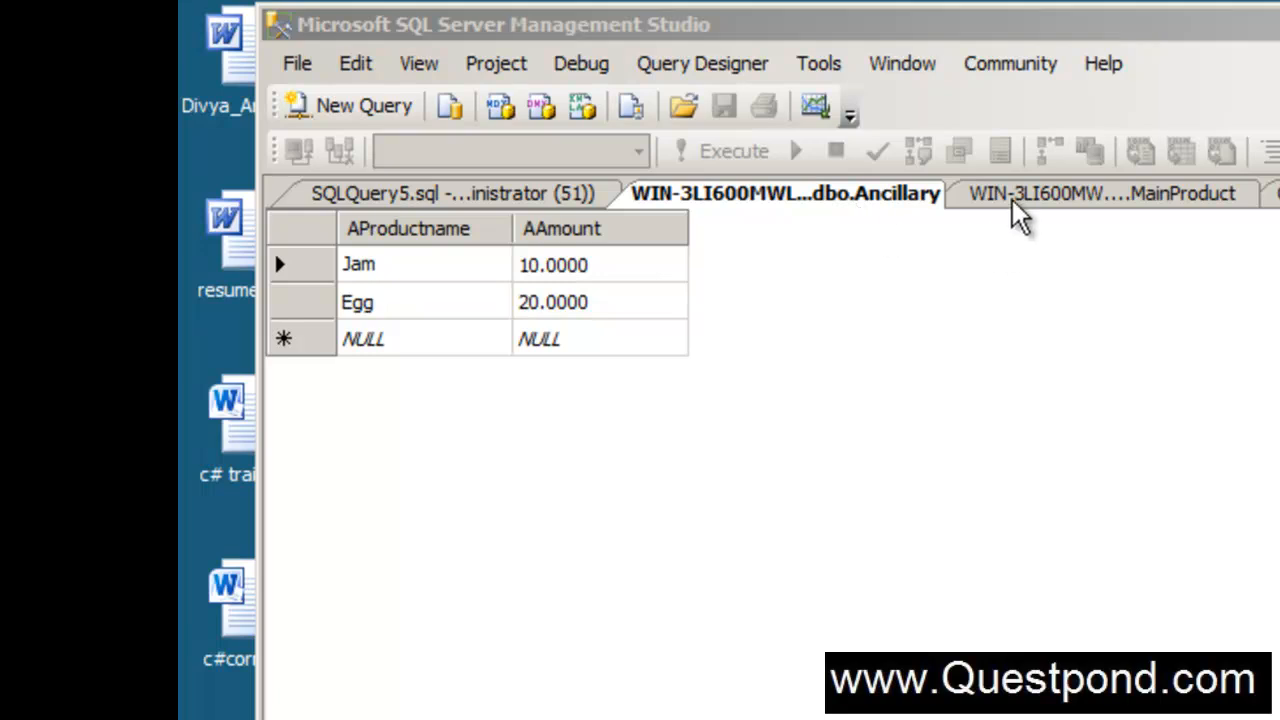
# - Compare MainProduct's White bread, Brown Bread and Egg rows with Ancillary's Jam and Egg
pyautogui.click(1100, 193)
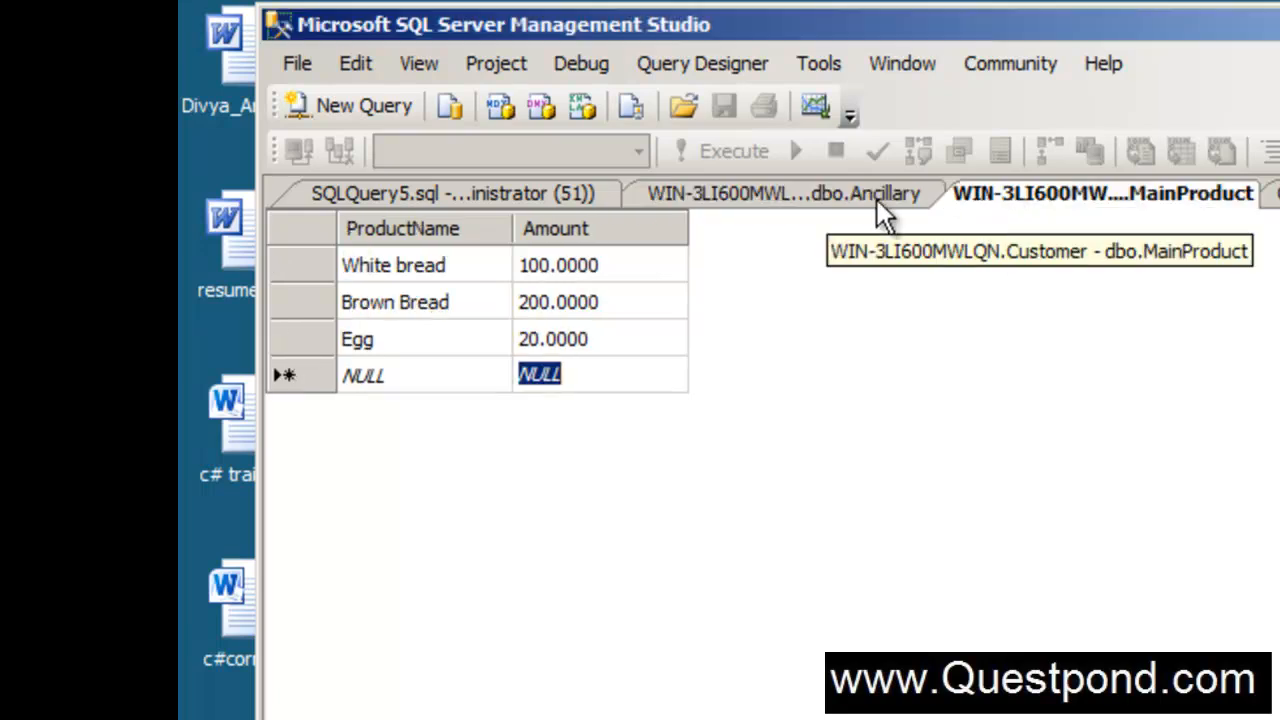
pyautogui.click(783, 193)
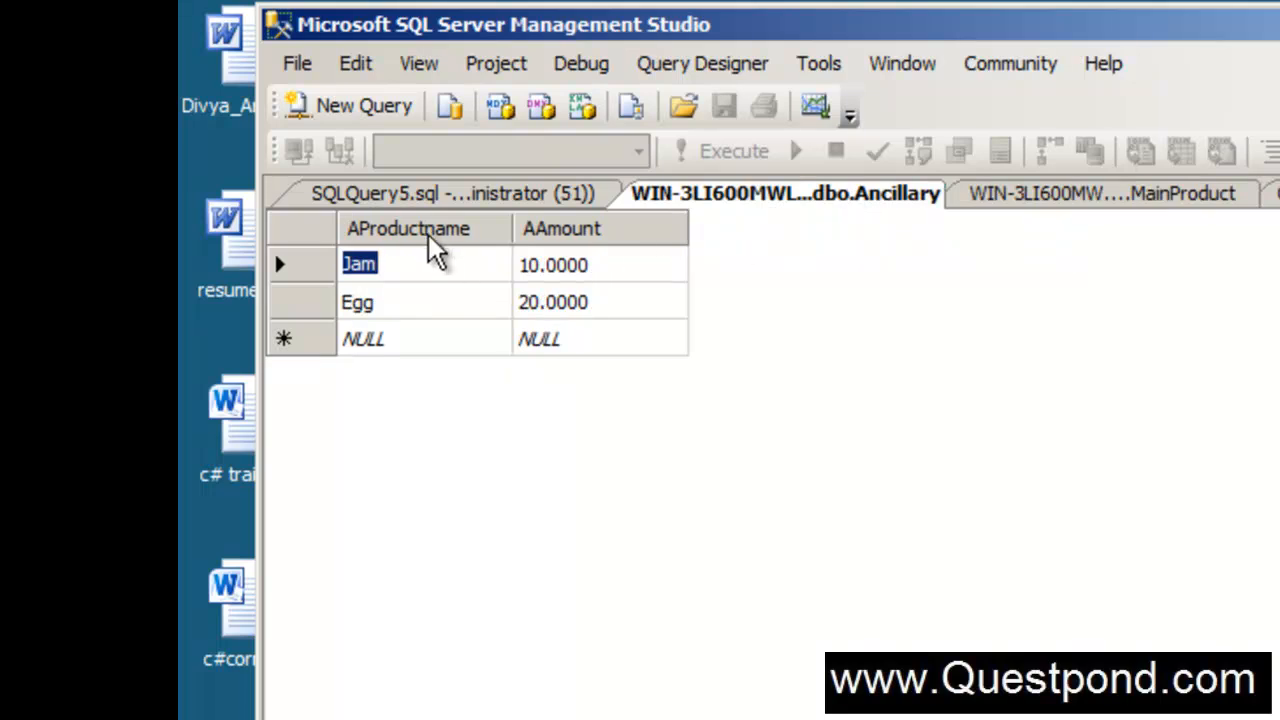
pyautogui.moveTo(1065, 230)
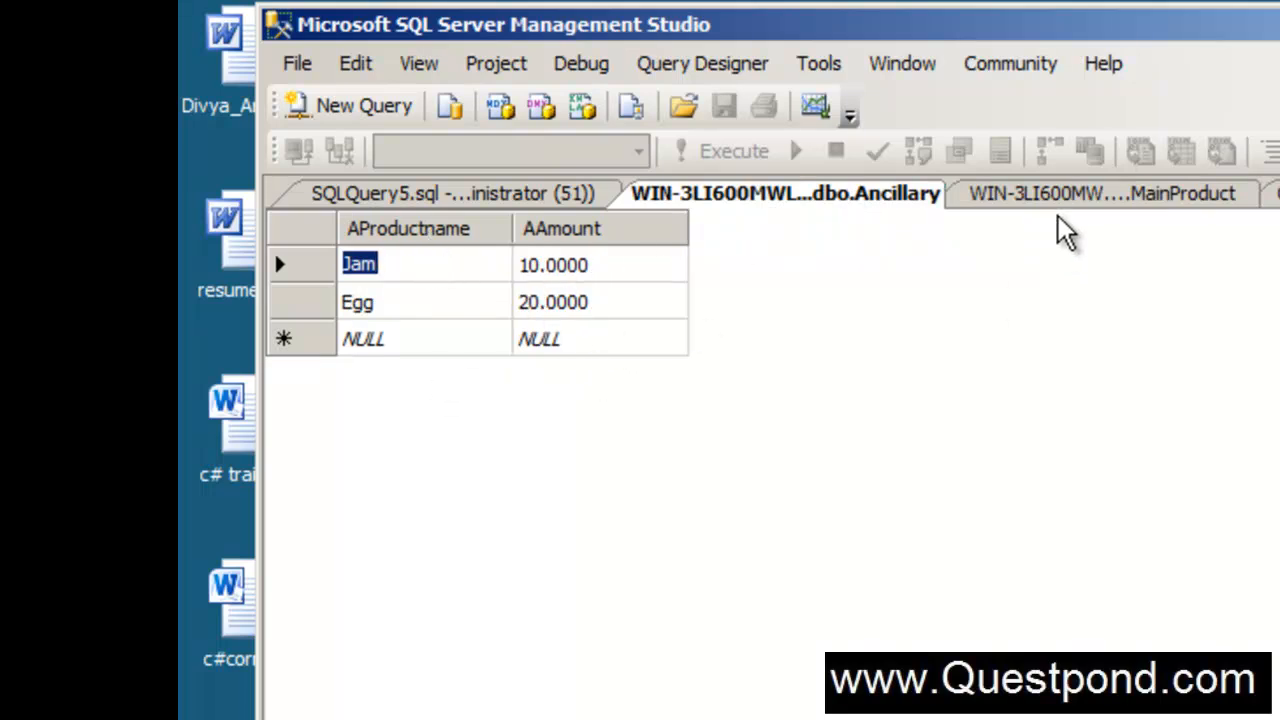
pyautogui.click(1100, 193)
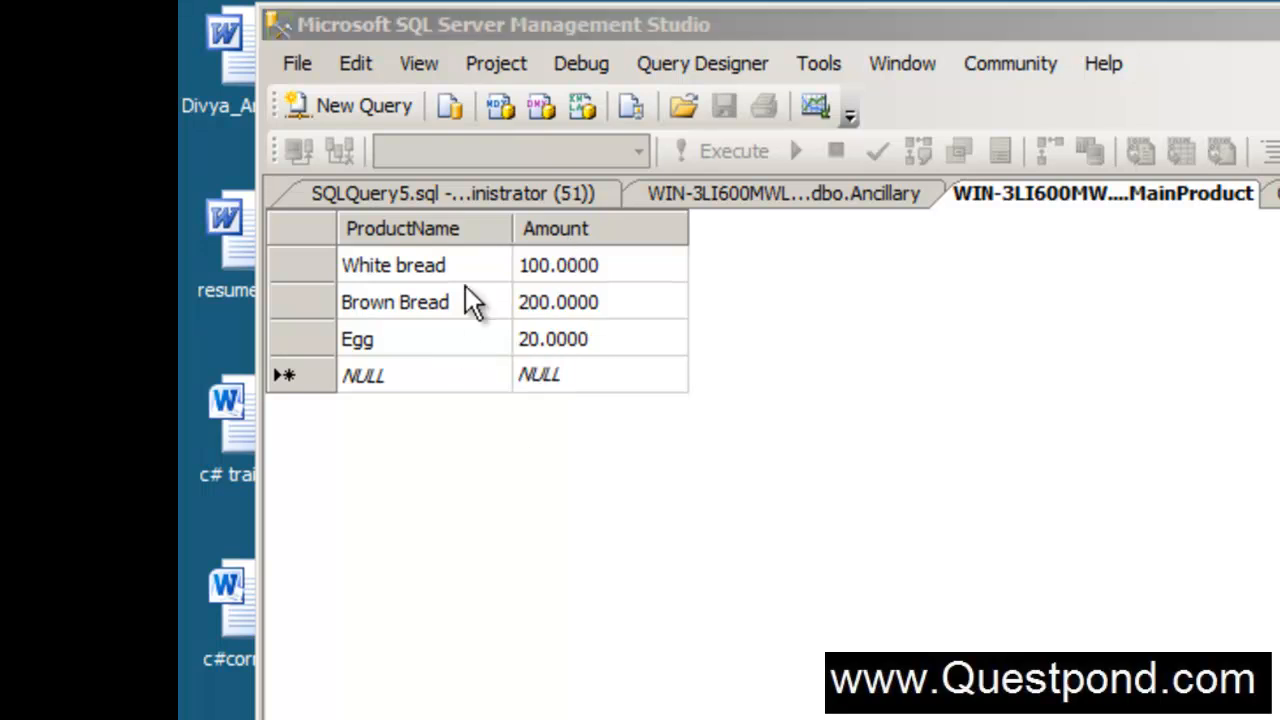
# - In SQLQuery5.sql, write 'select * from Ancillary', 'go', 'select * from MainProduct'
pyautogui.click(450, 193)
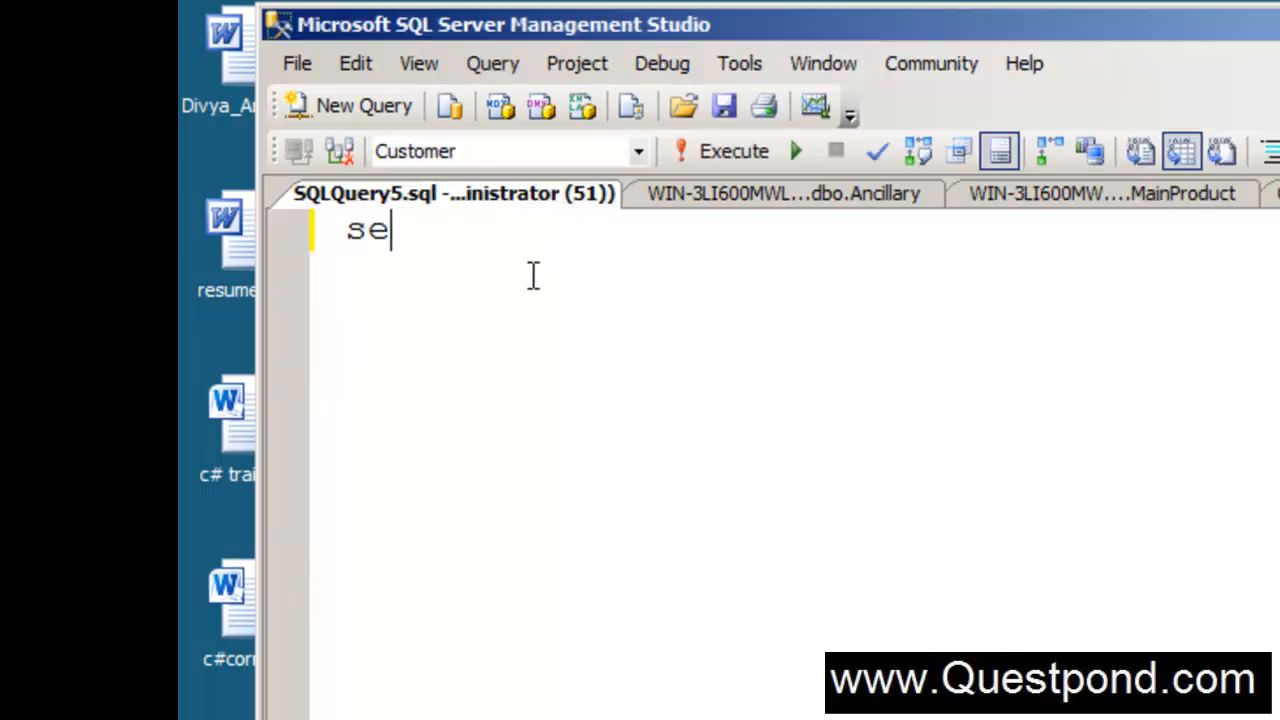
pyautogui.write('lect * f')
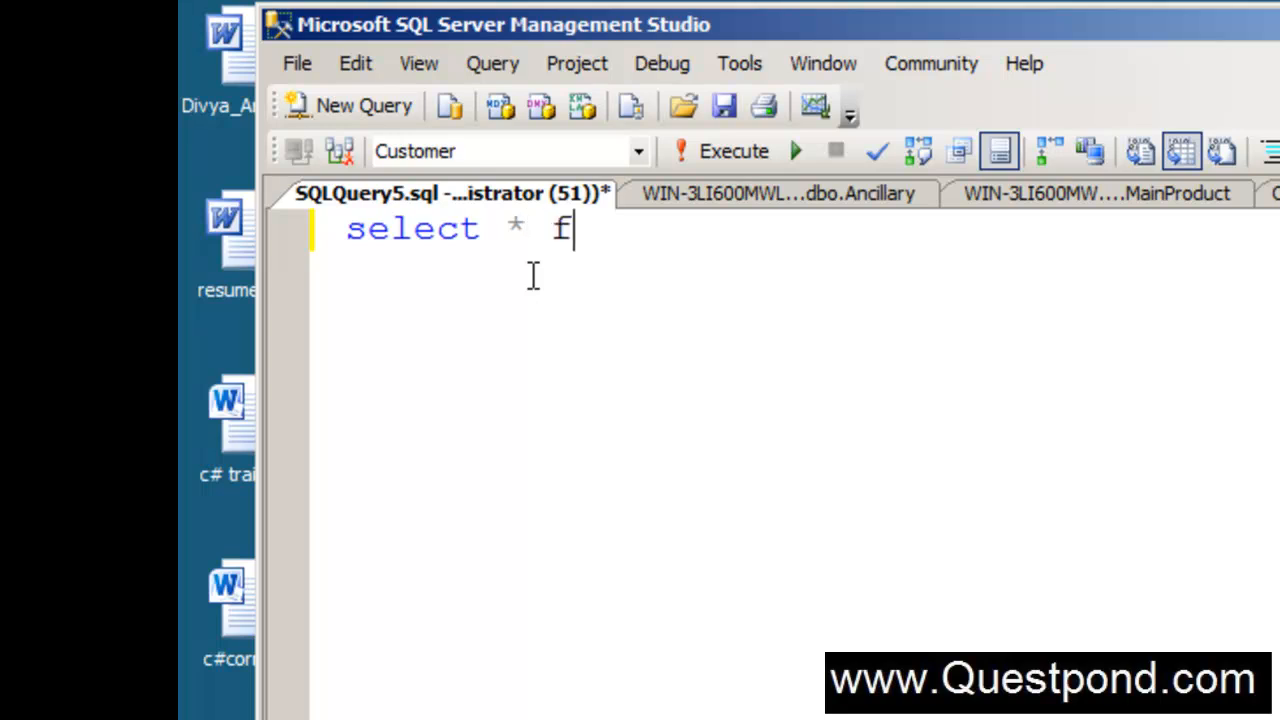
pyautogui.write('rom Ancillary')
pyautogui.write('sele')
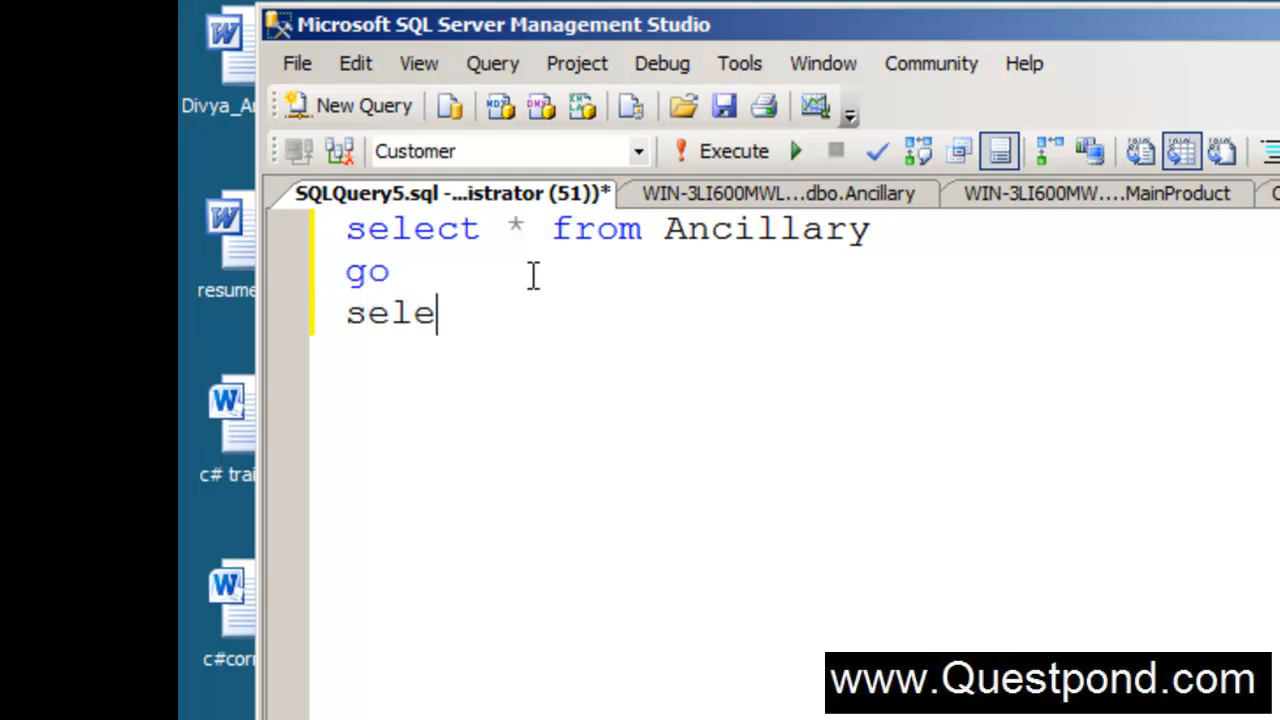
pyautogui.write('ct * f')
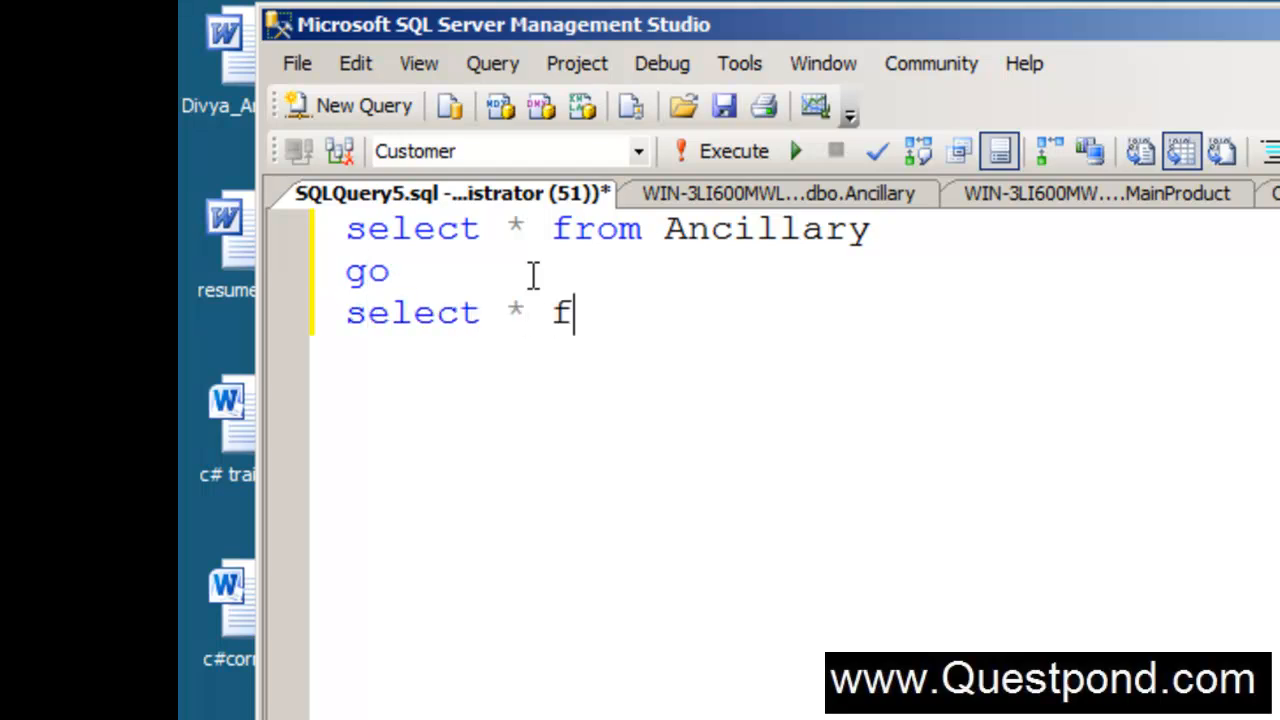
pyautogui.write('rom mainProduct')
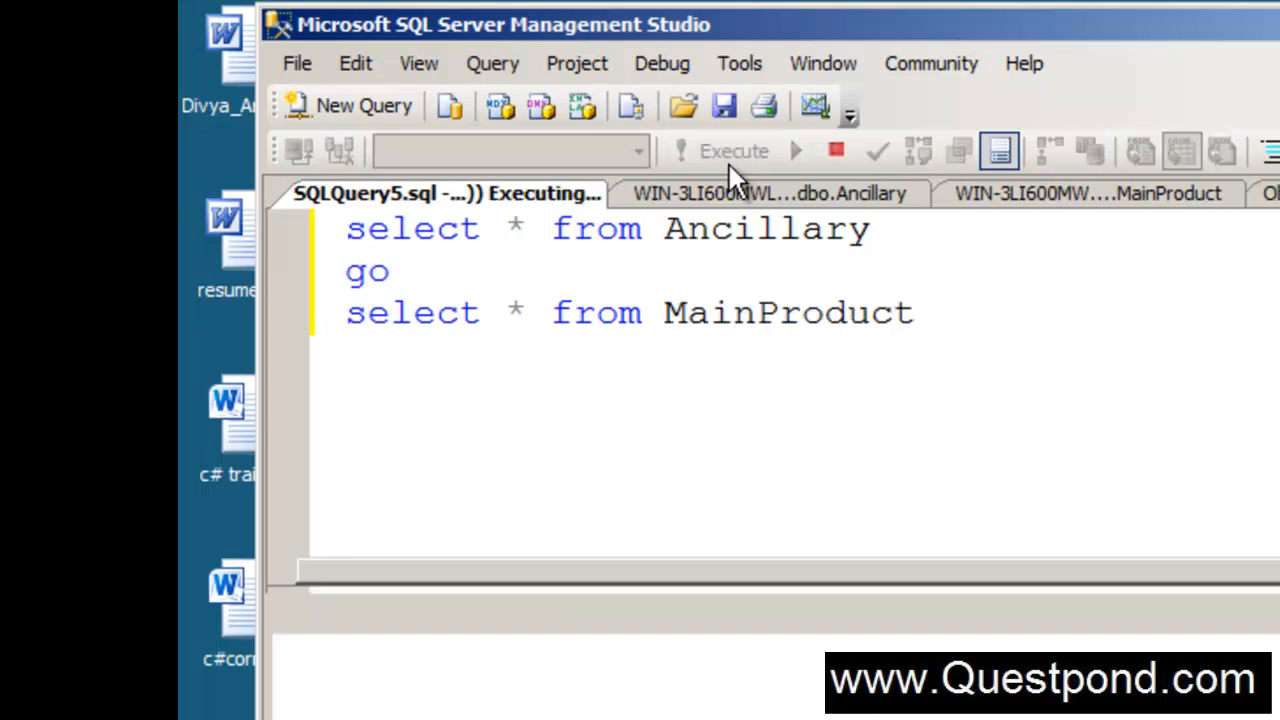
# - Run both selects, showing Jam and Egg, then White bread, Brown Bread and Egg, and resize the grids
pyautogui.click(733, 150)
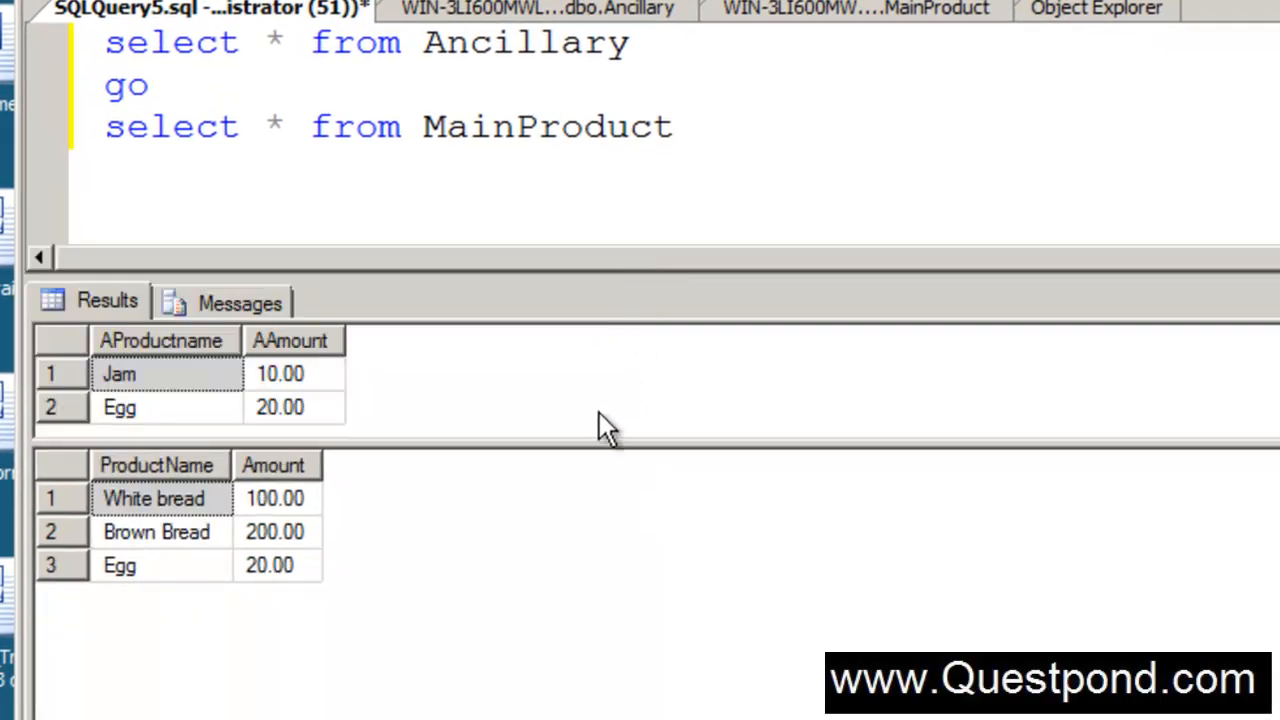
pyautogui.moveTo(548, 472)
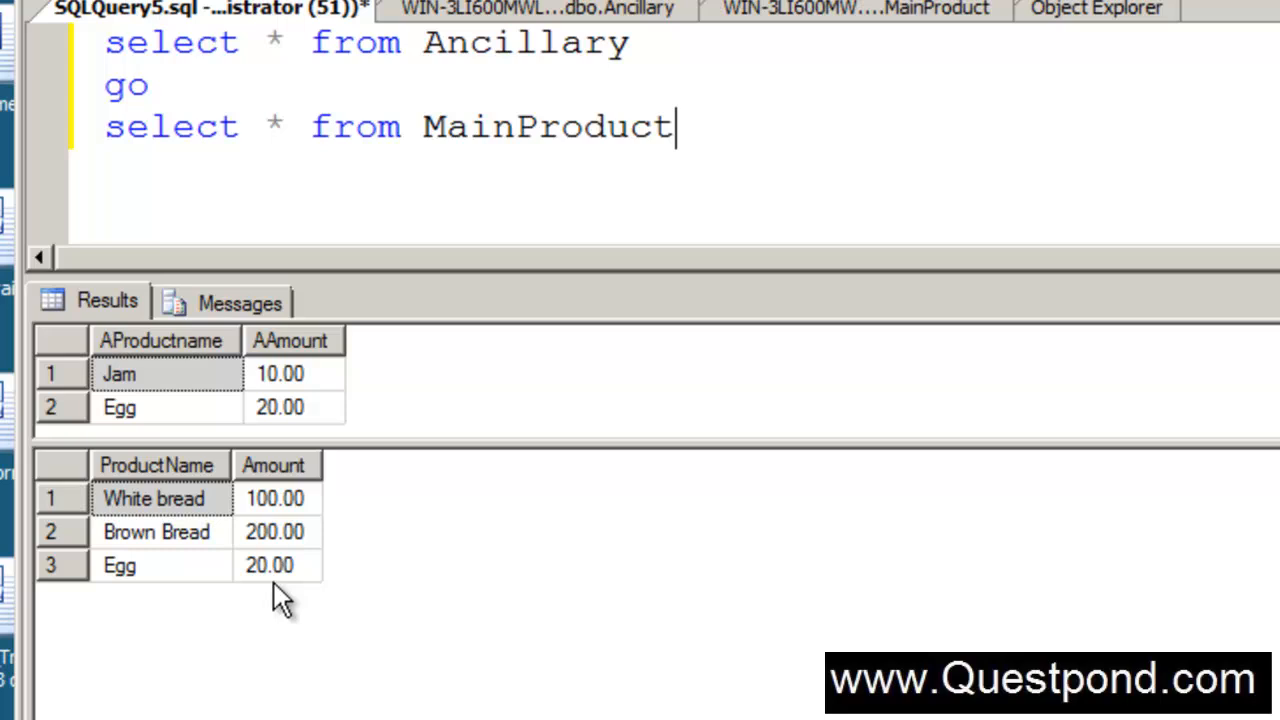
pyautogui.moveTo(505, 155)
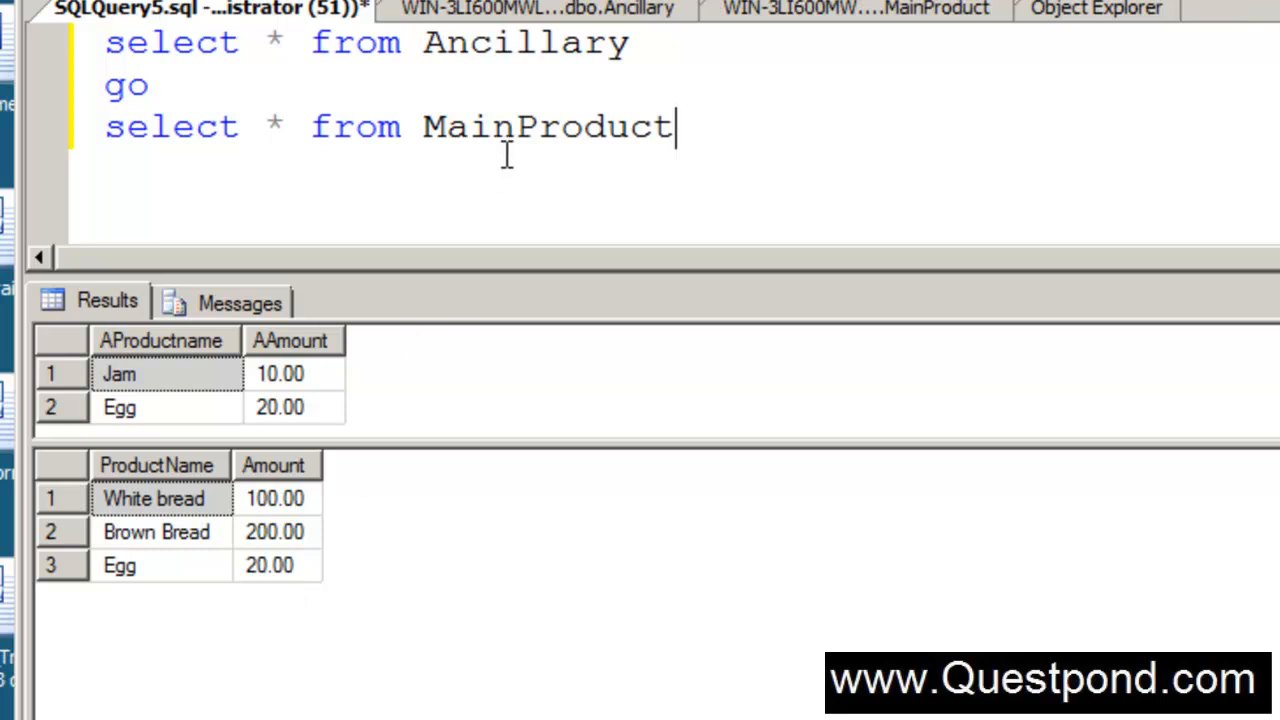
pyautogui.moveTo(305, 375)
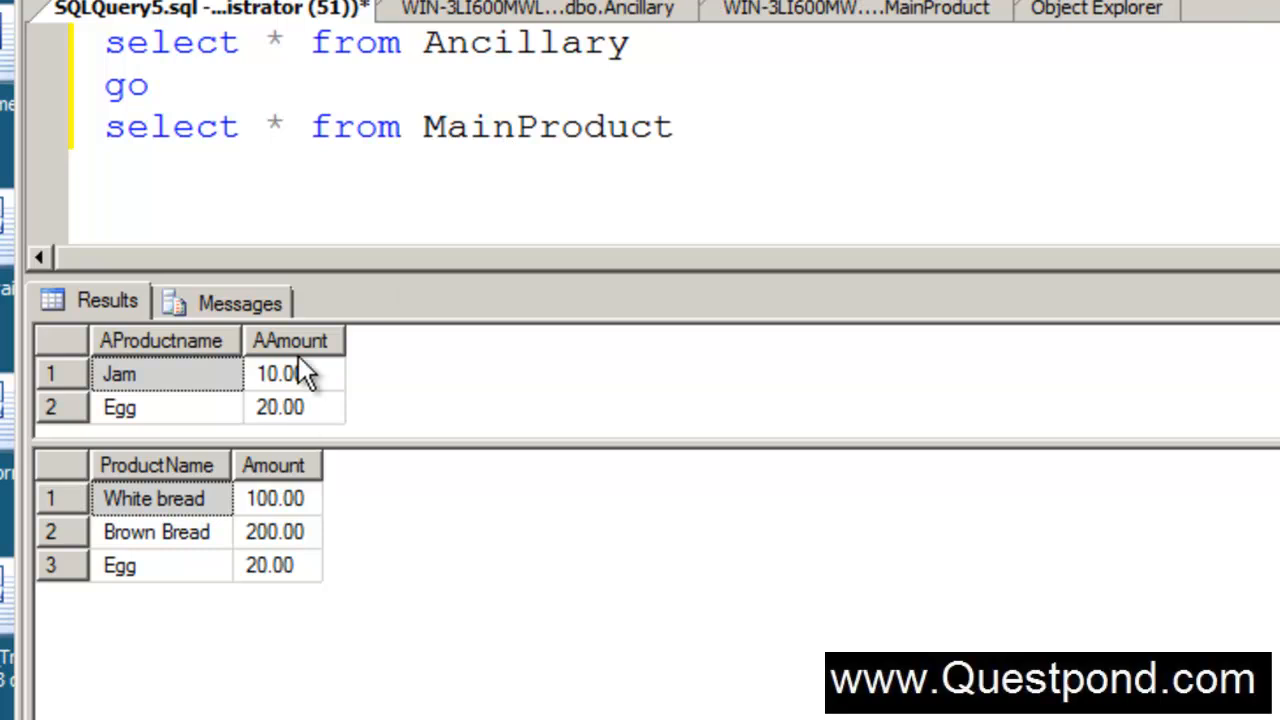
pyautogui.moveTo(288, 515)
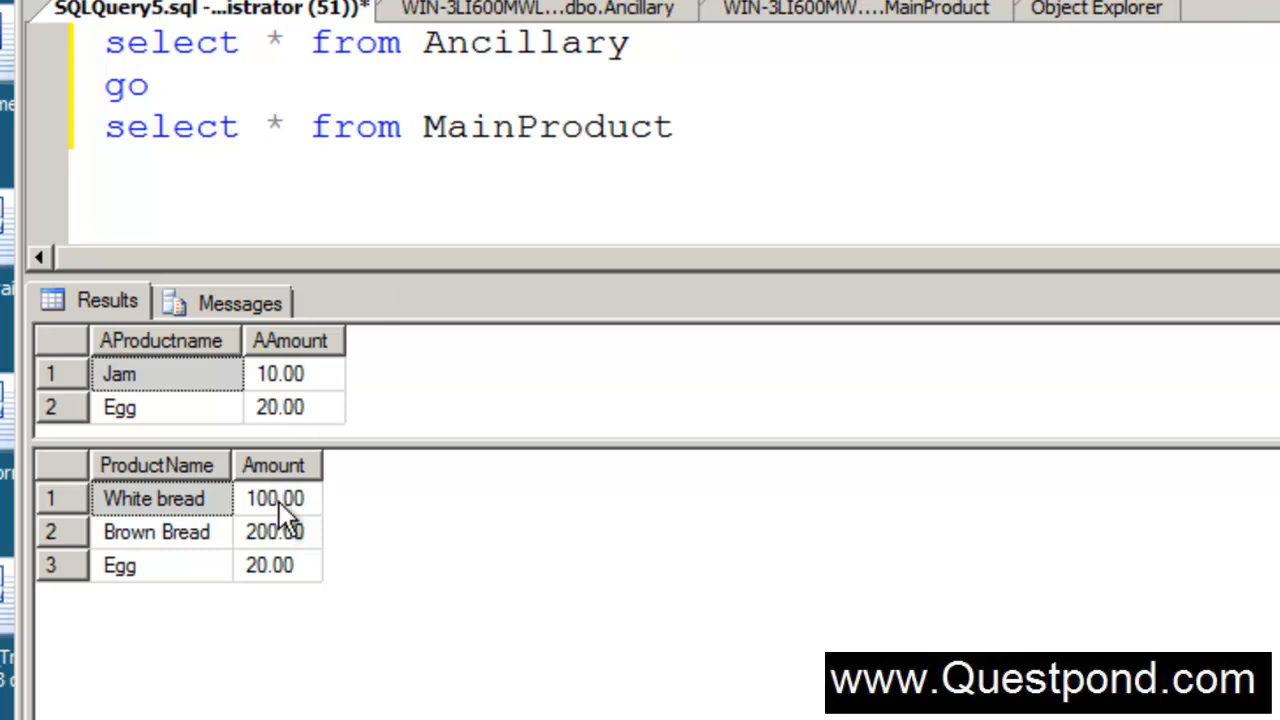
pyautogui.moveTo(258, 460)
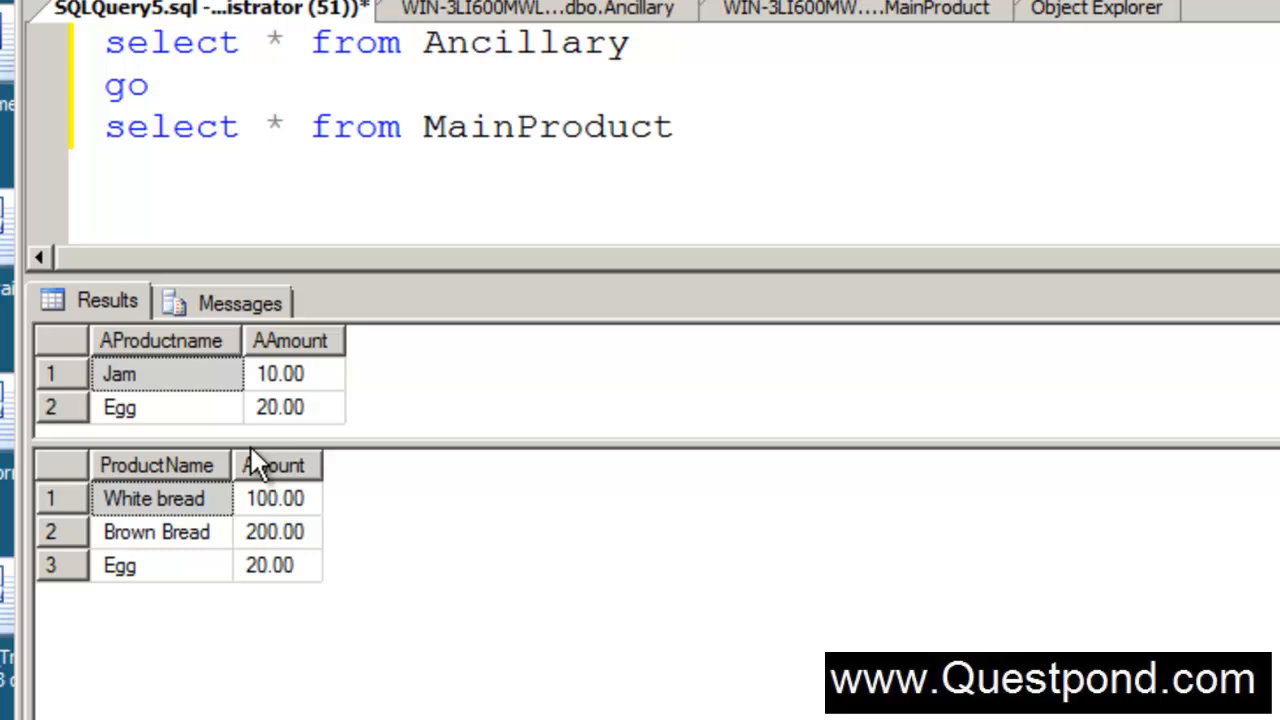
pyautogui.moveTo(275, 452); pyautogui.dragTo(275, 515)
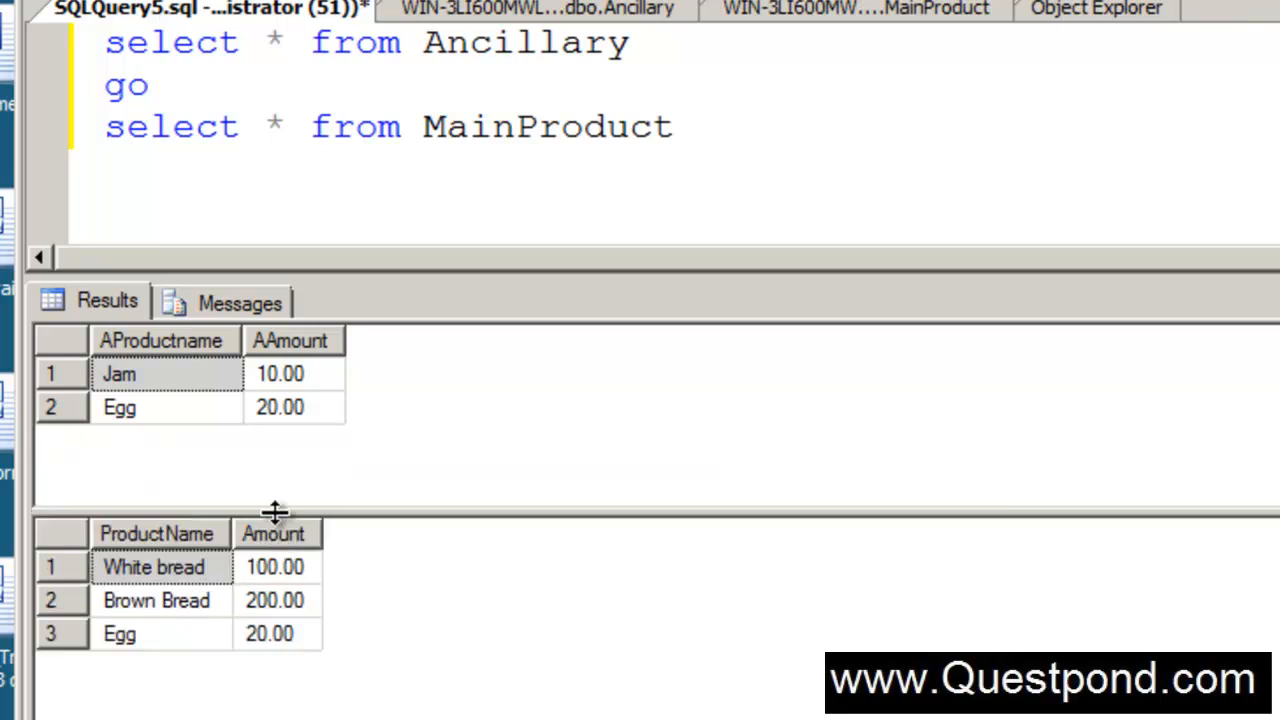
pyautogui.moveTo(275, 512); pyautogui.dragTo(295, 445)
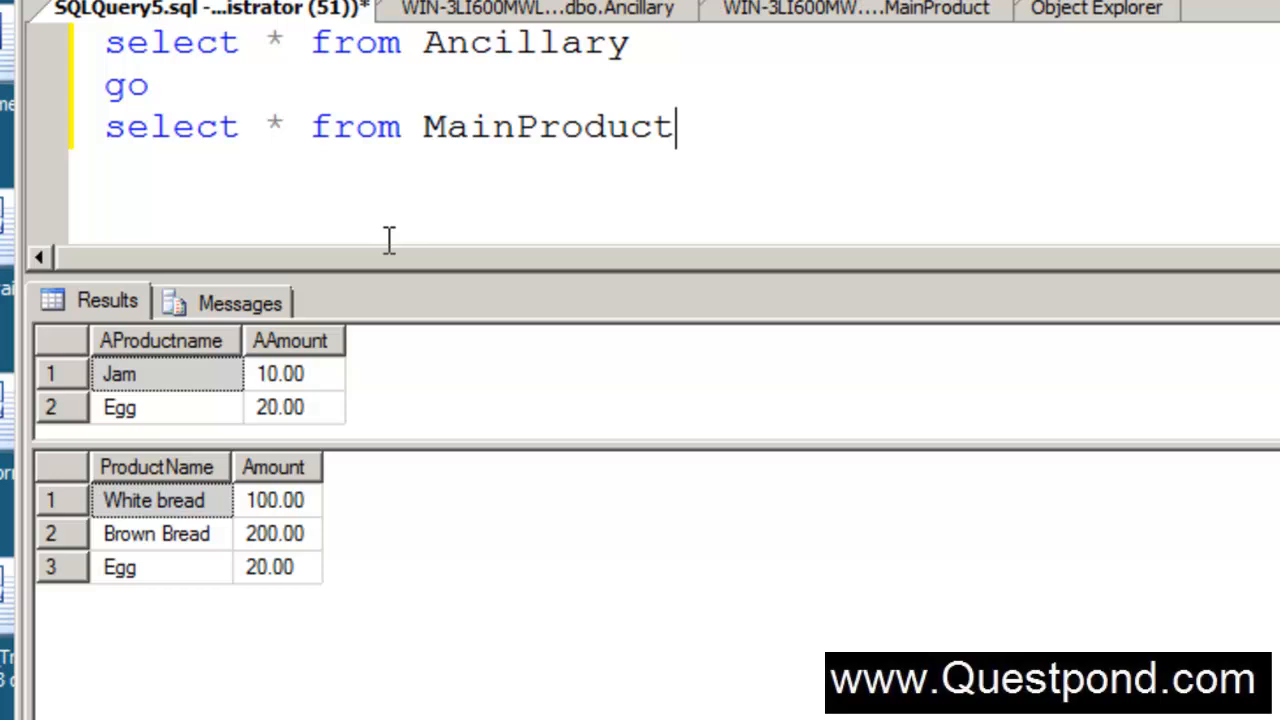
# - Replace 'go' with 'union' to combine the Ancillary and MainProduct selects
pyautogui.doubleClick(126, 85)
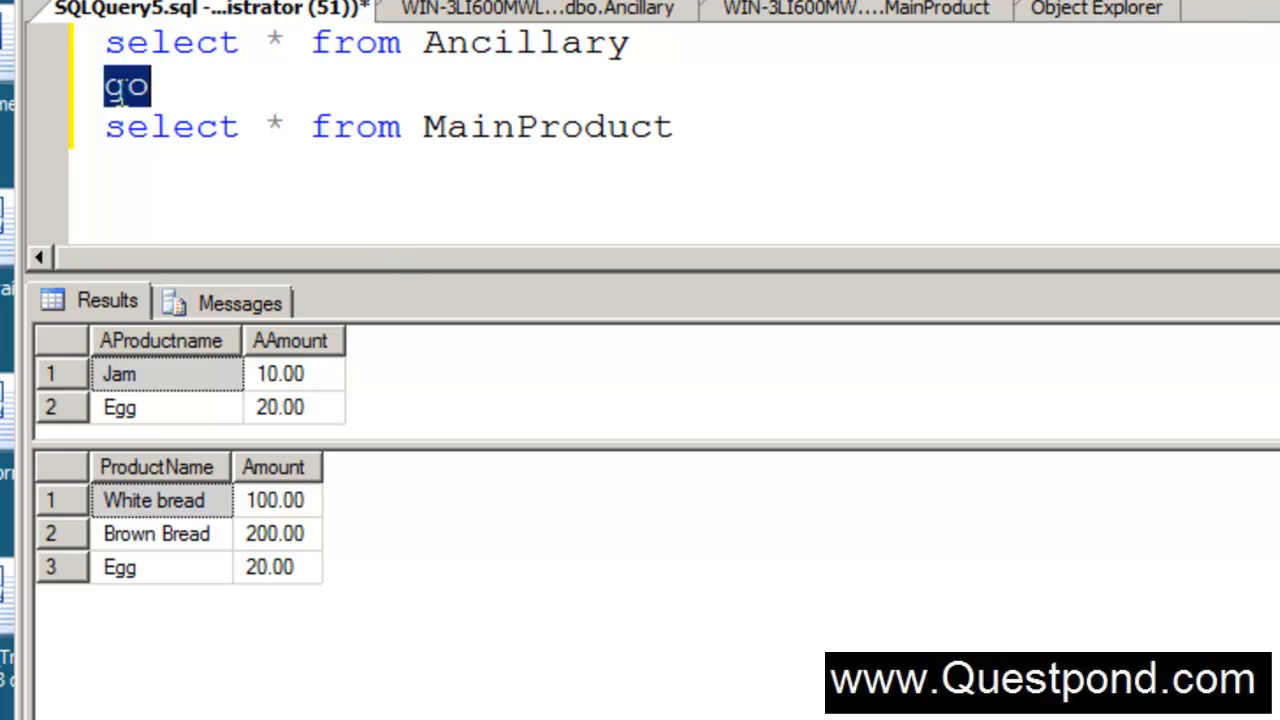
pyautogui.write('union')
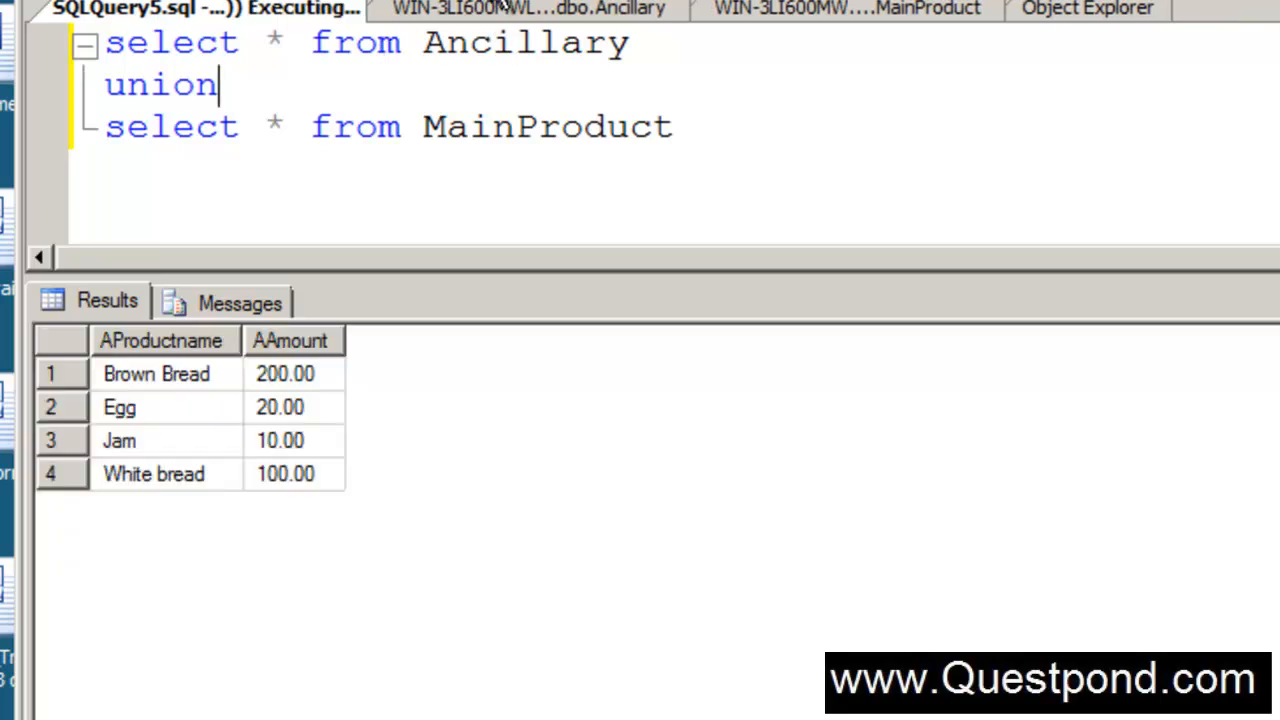
pyautogui.click(156, 373)
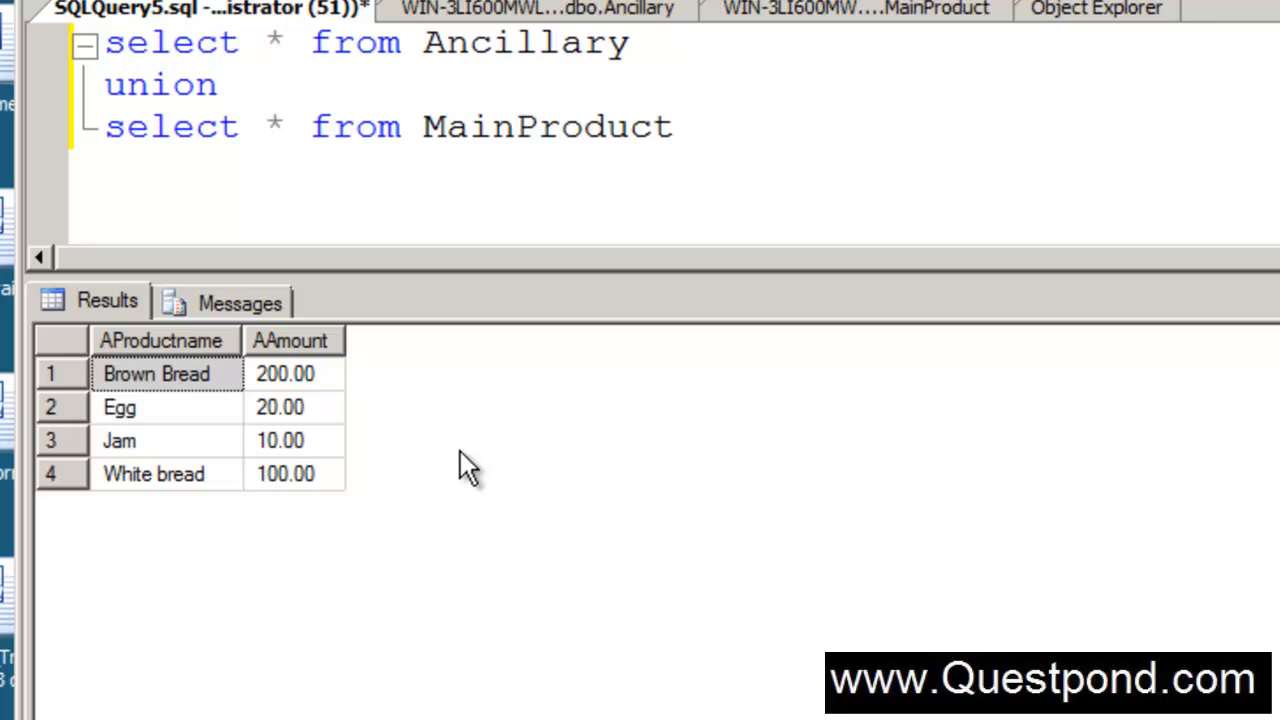
pyautogui.moveTo(445, 448)
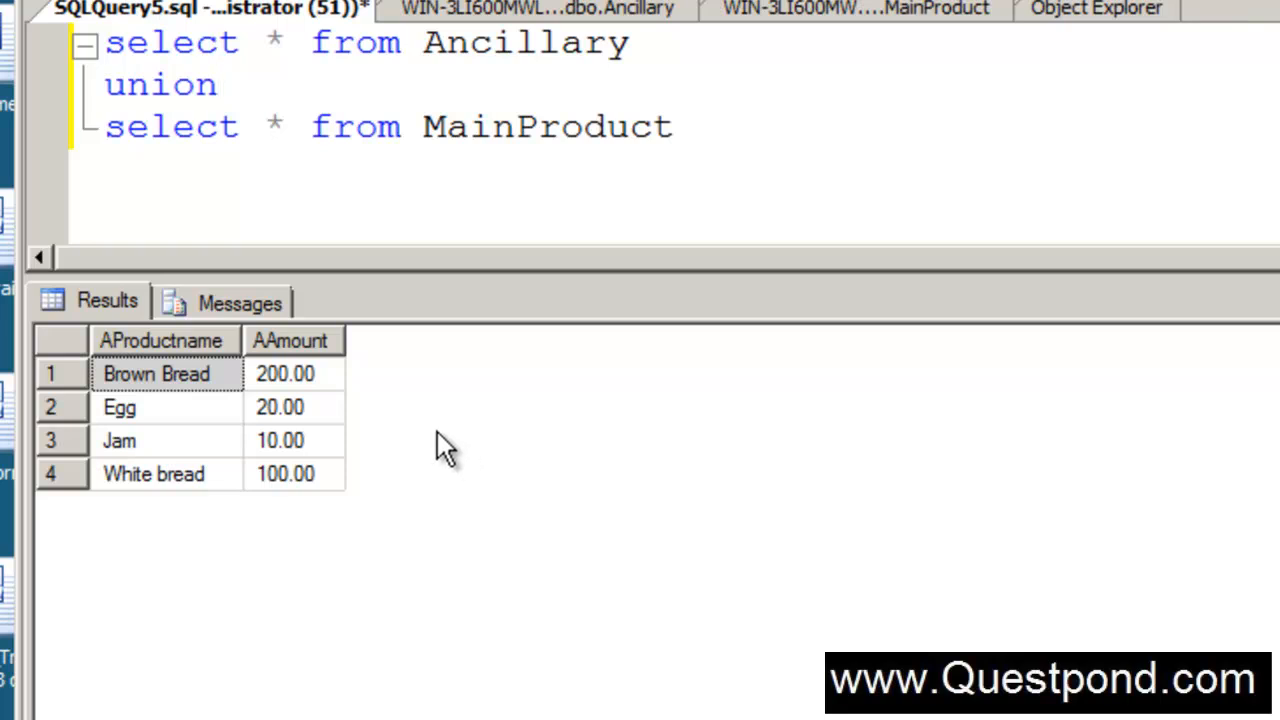
pyautogui.moveTo(280, 515)
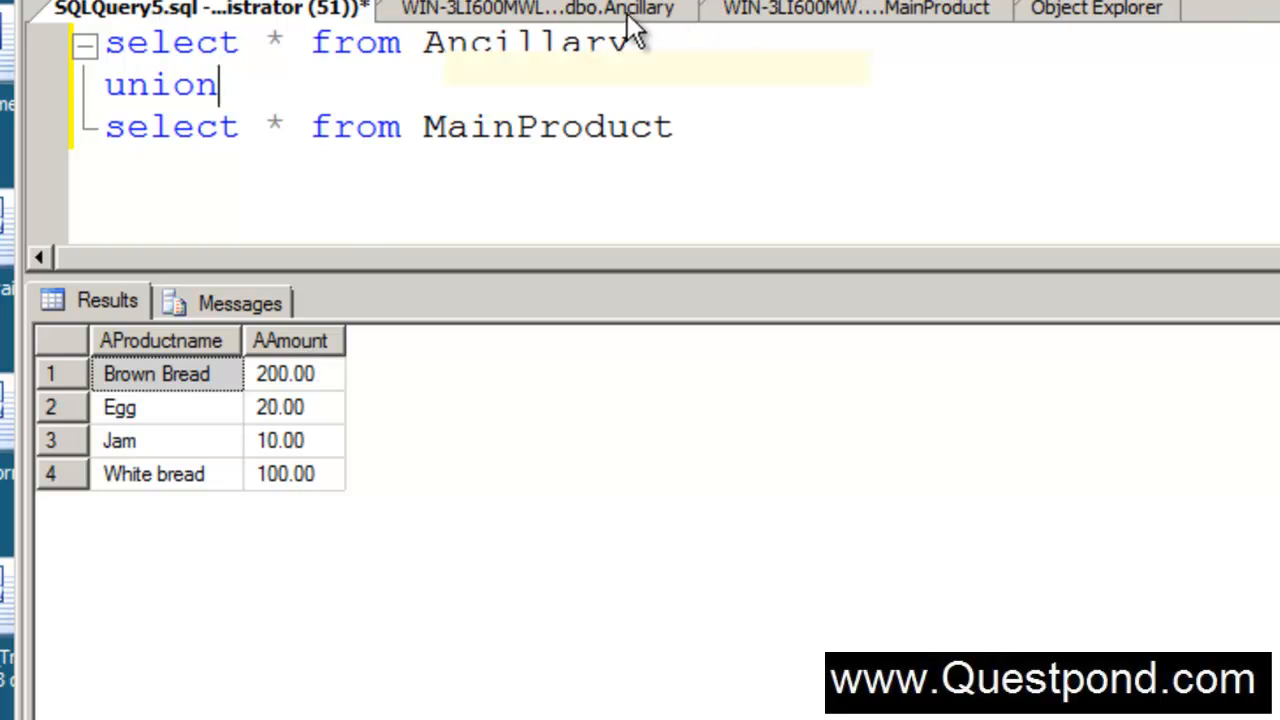
# - Check the MainProduct table, then return to the UNION results: Brown Bread, Egg, Jam, White bread
pyautogui.click(530, 9)
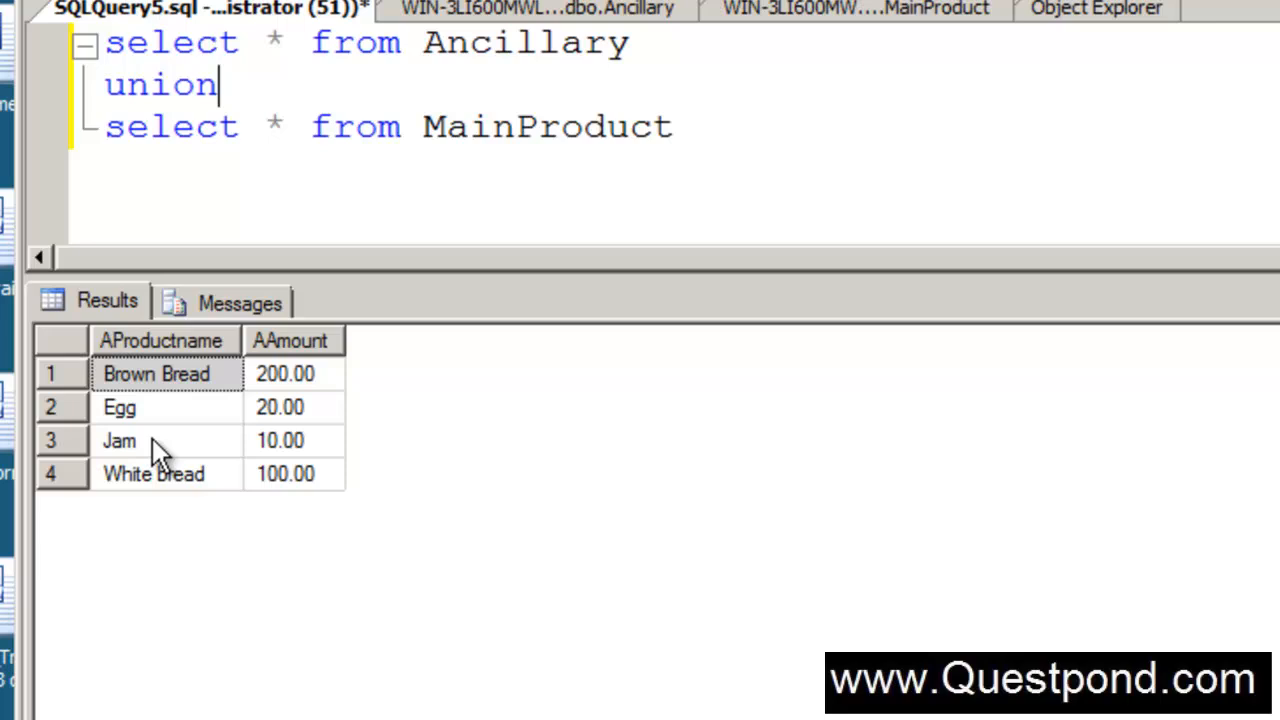
pyautogui.click(855, 9)
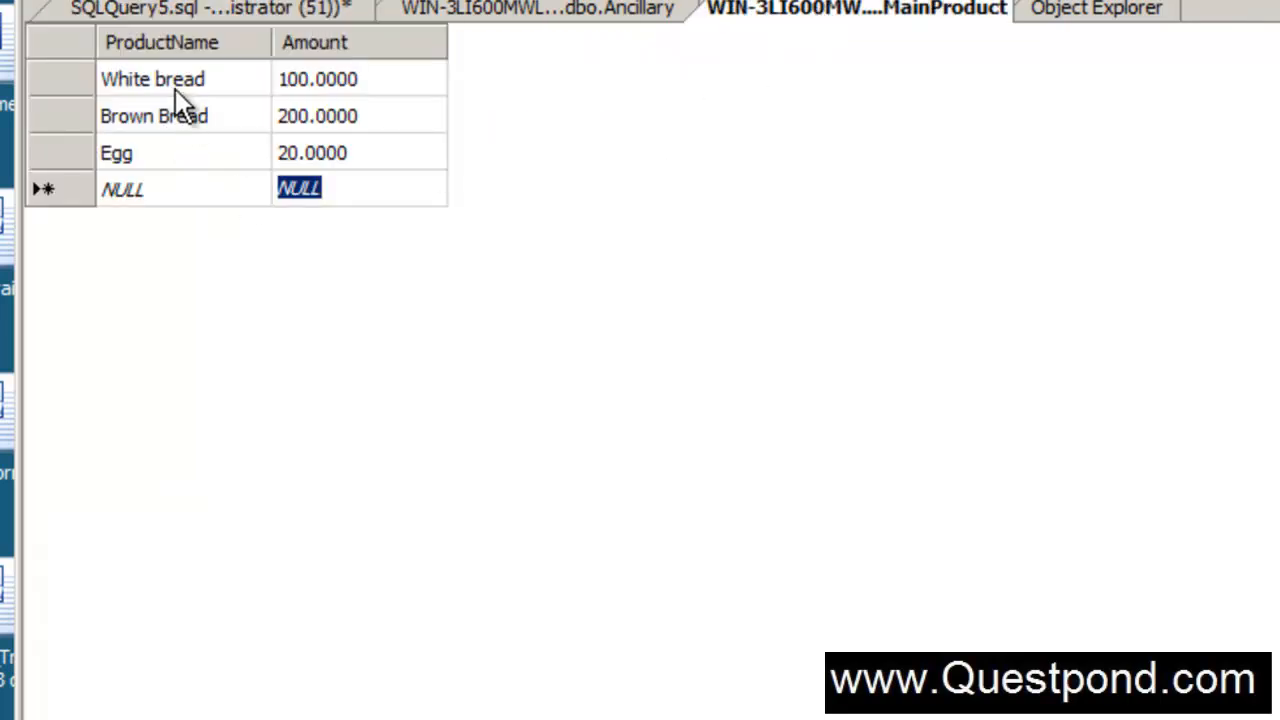
pyautogui.click(205, 8)
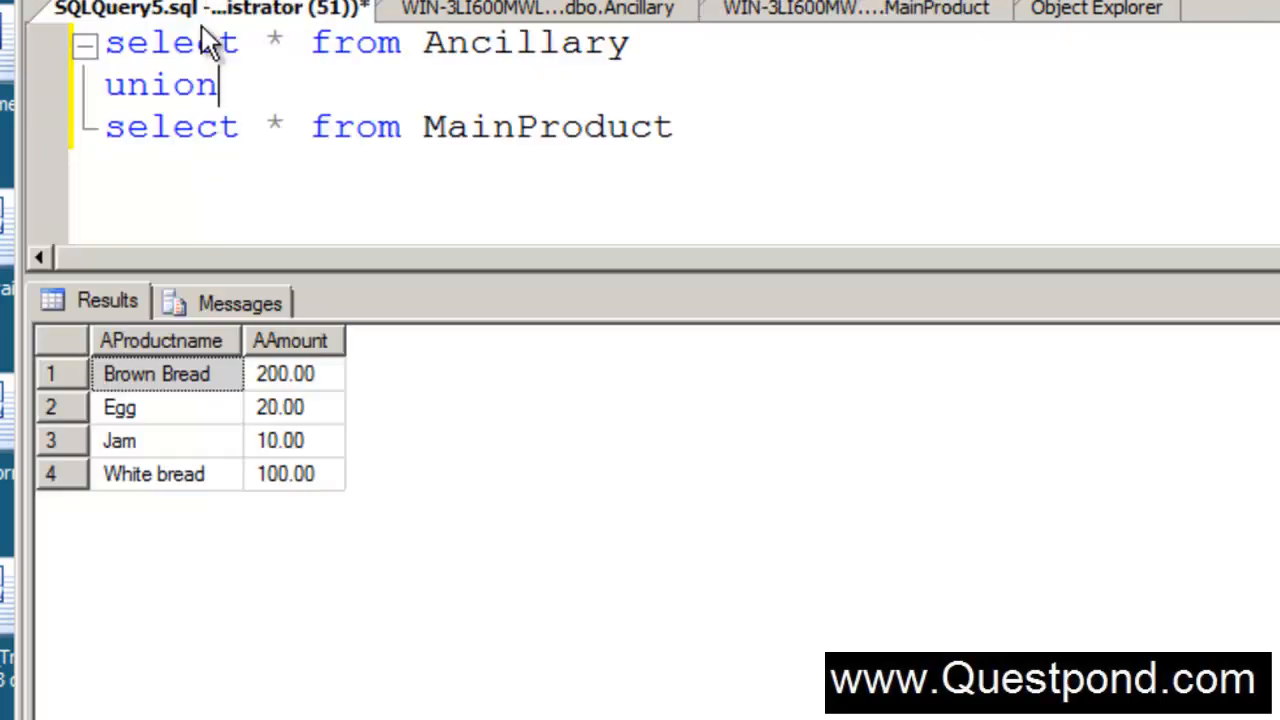
pyautogui.moveTo(335, 440)
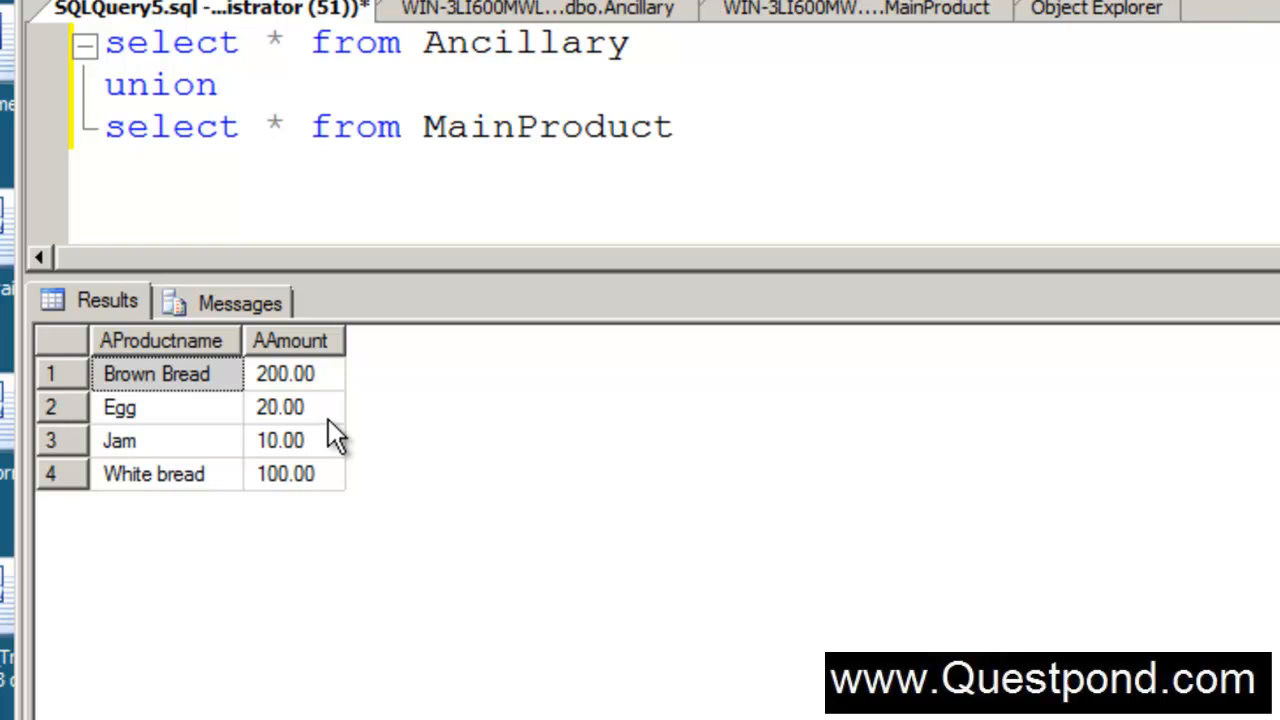
pyautogui.click(217, 84)
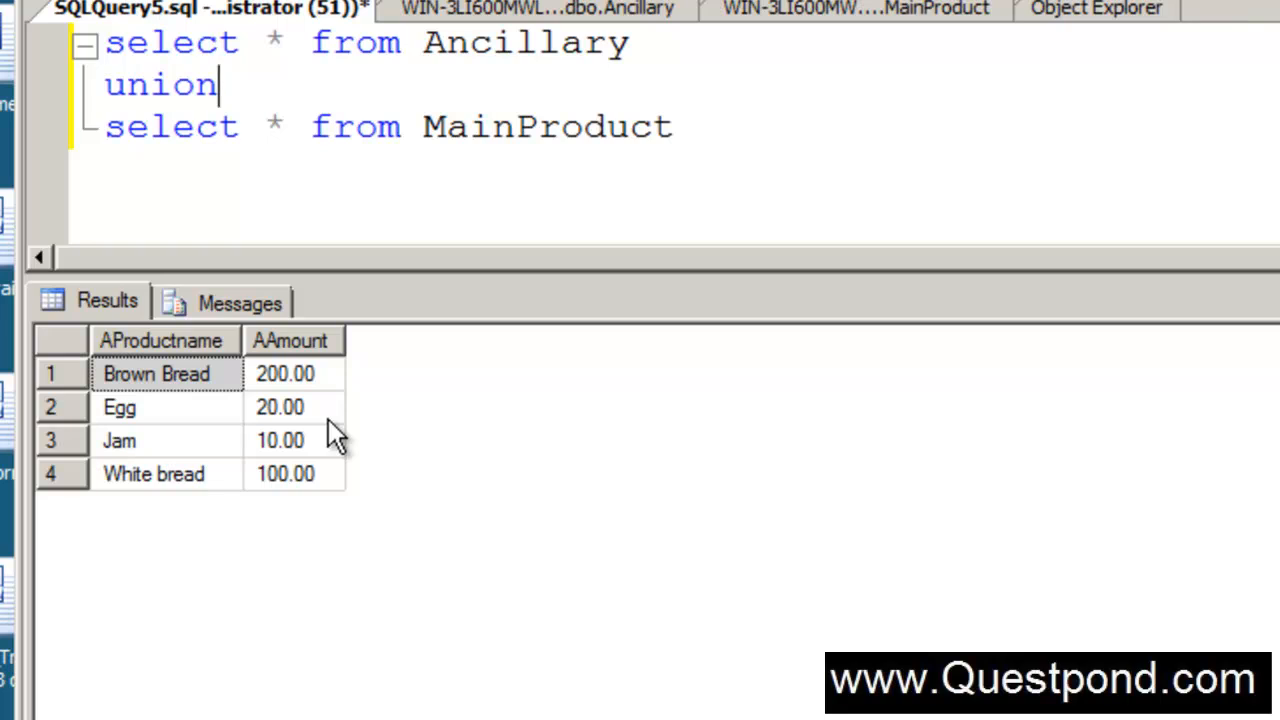
pyautogui.moveTo(327, 328)
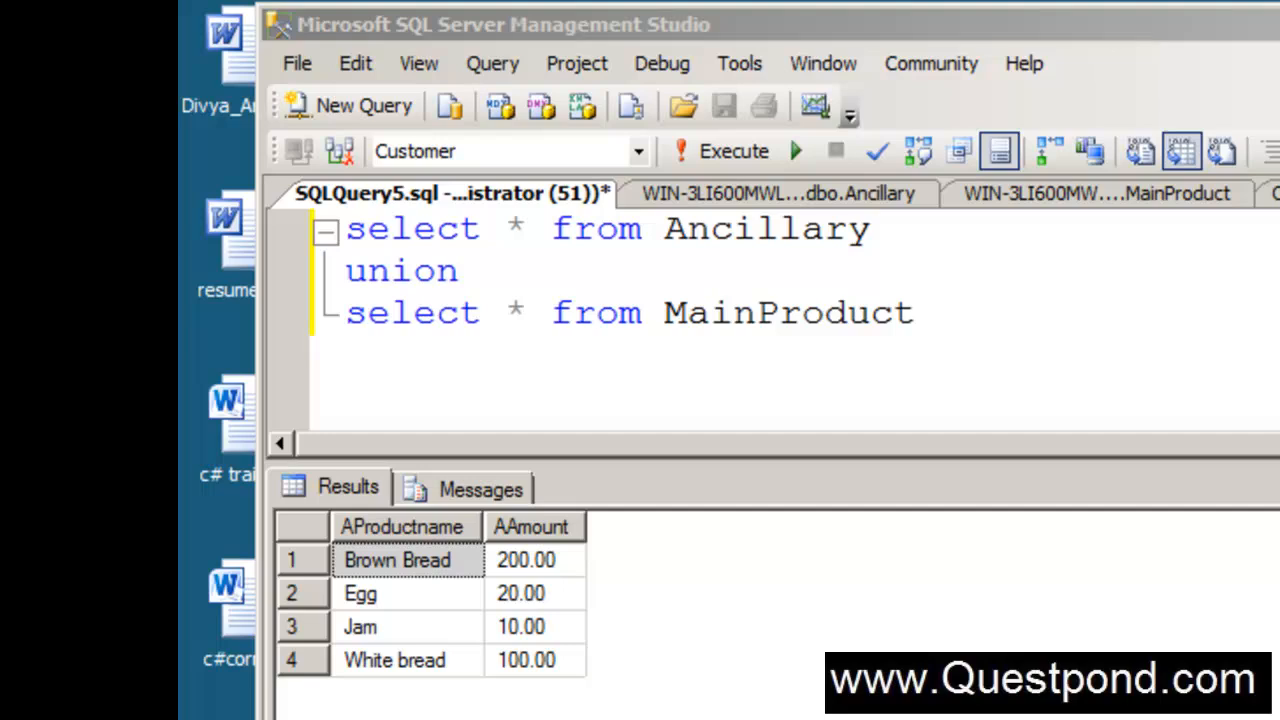
pyautogui.click(573, 313)
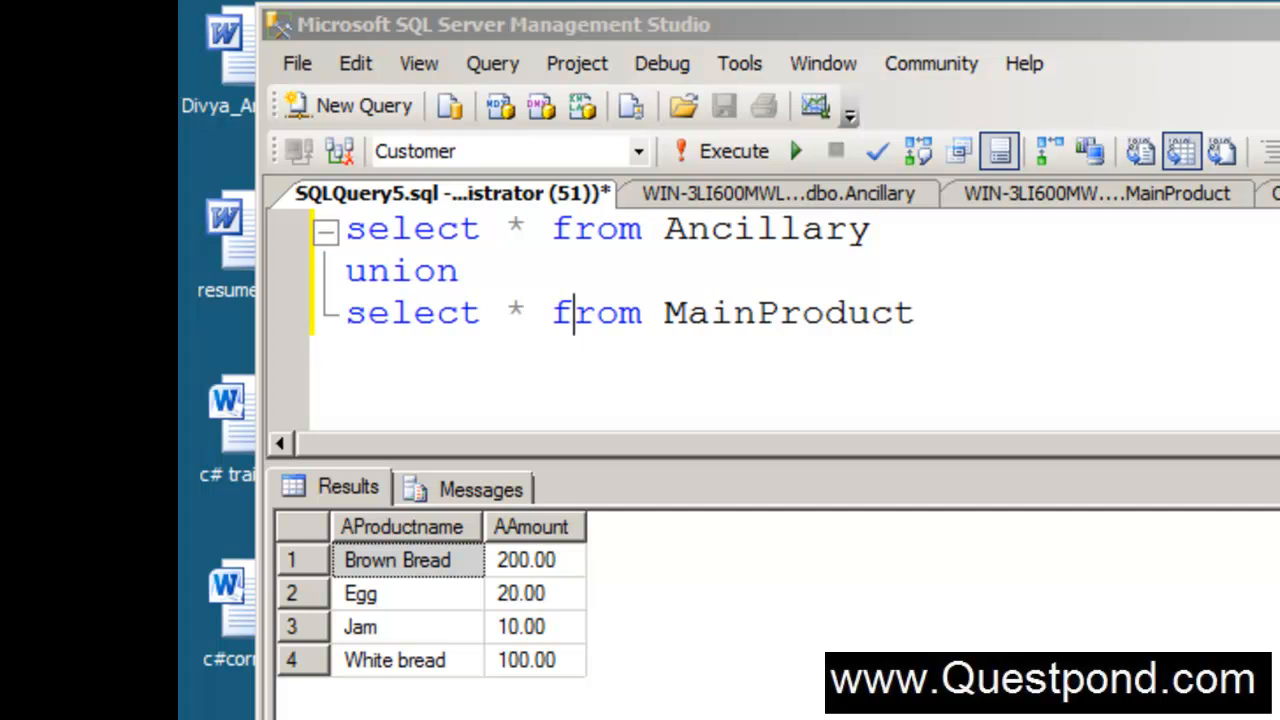
pyautogui.moveTo(675, 357)
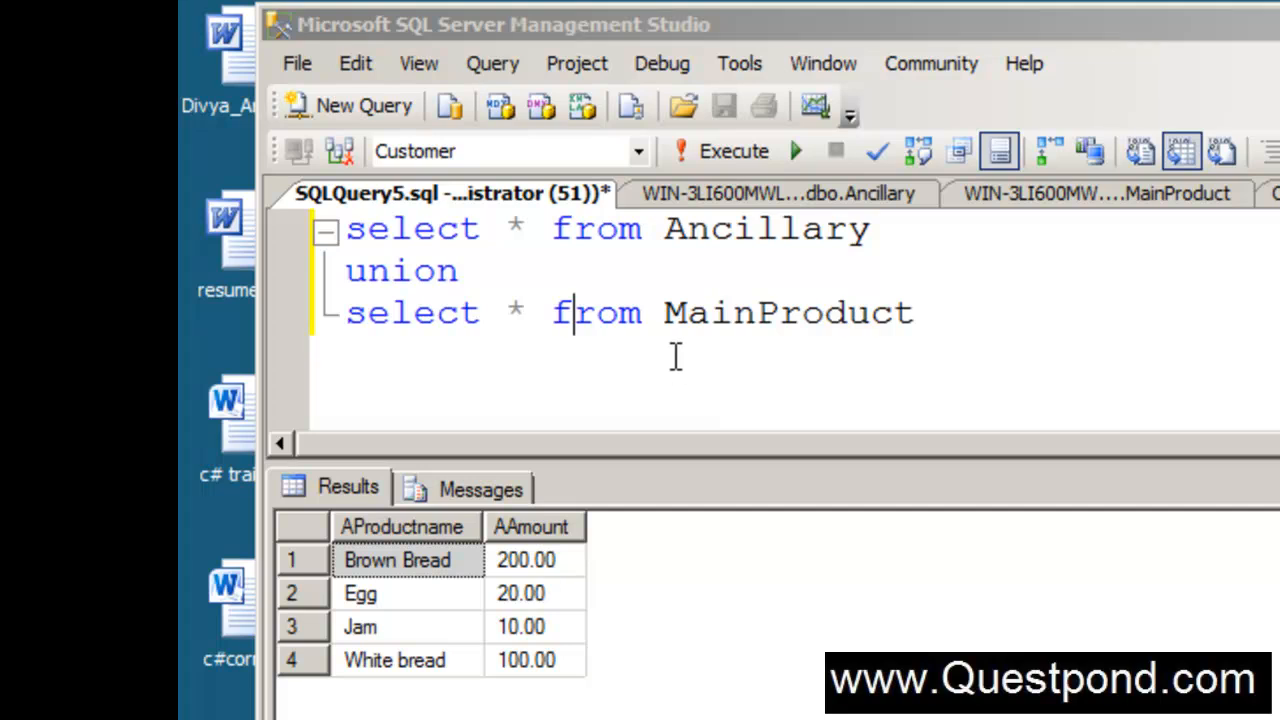
pyautogui.moveTo(755, 205)
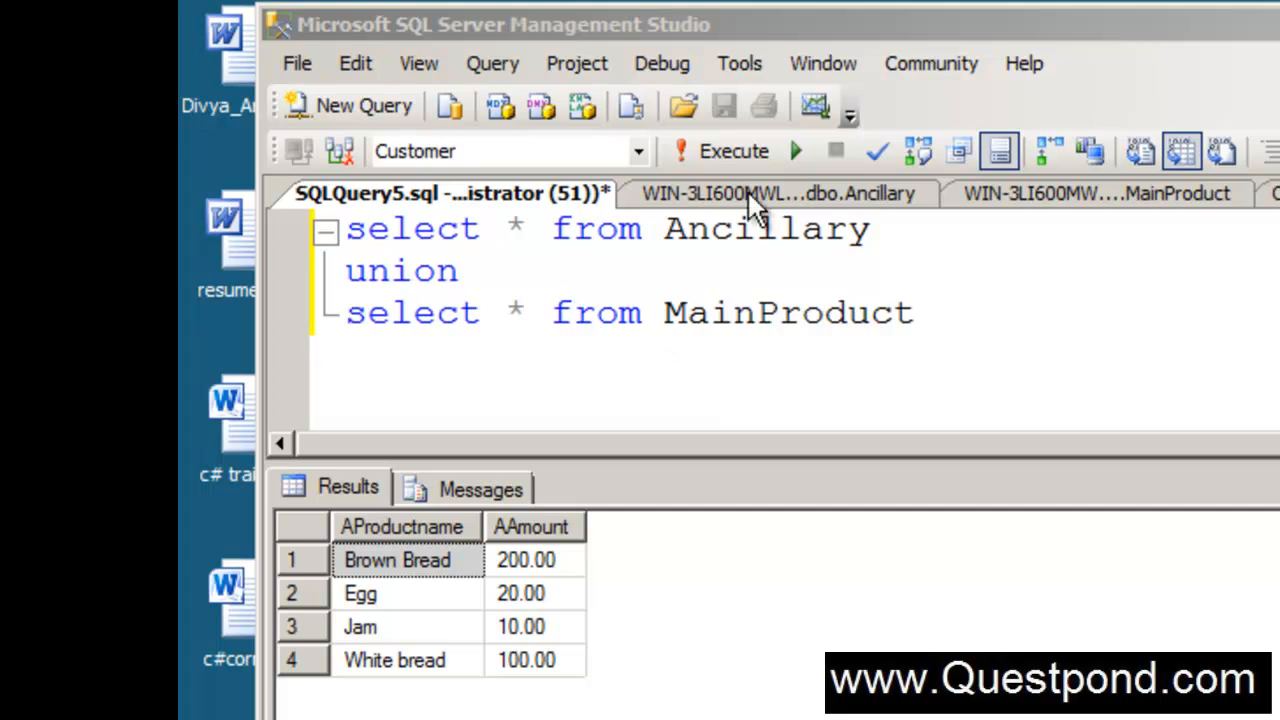
pyautogui.click(779, 193)
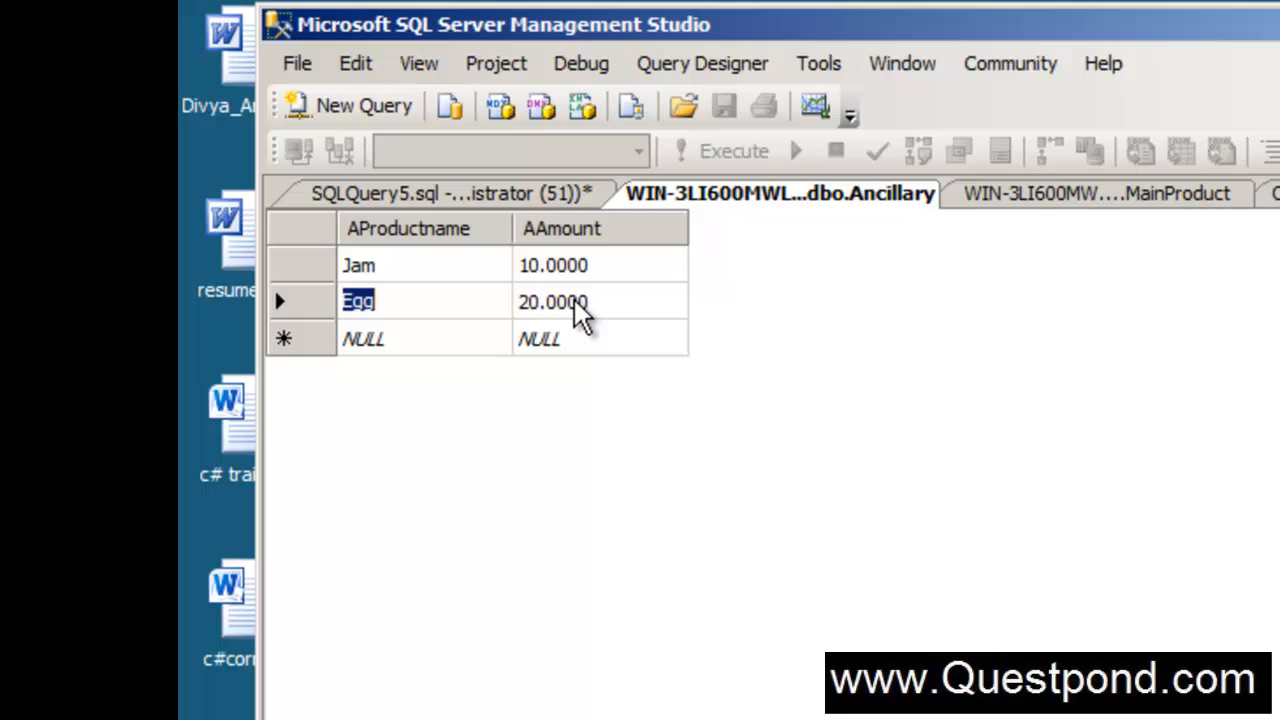
pyautogui.click(1095, 193)
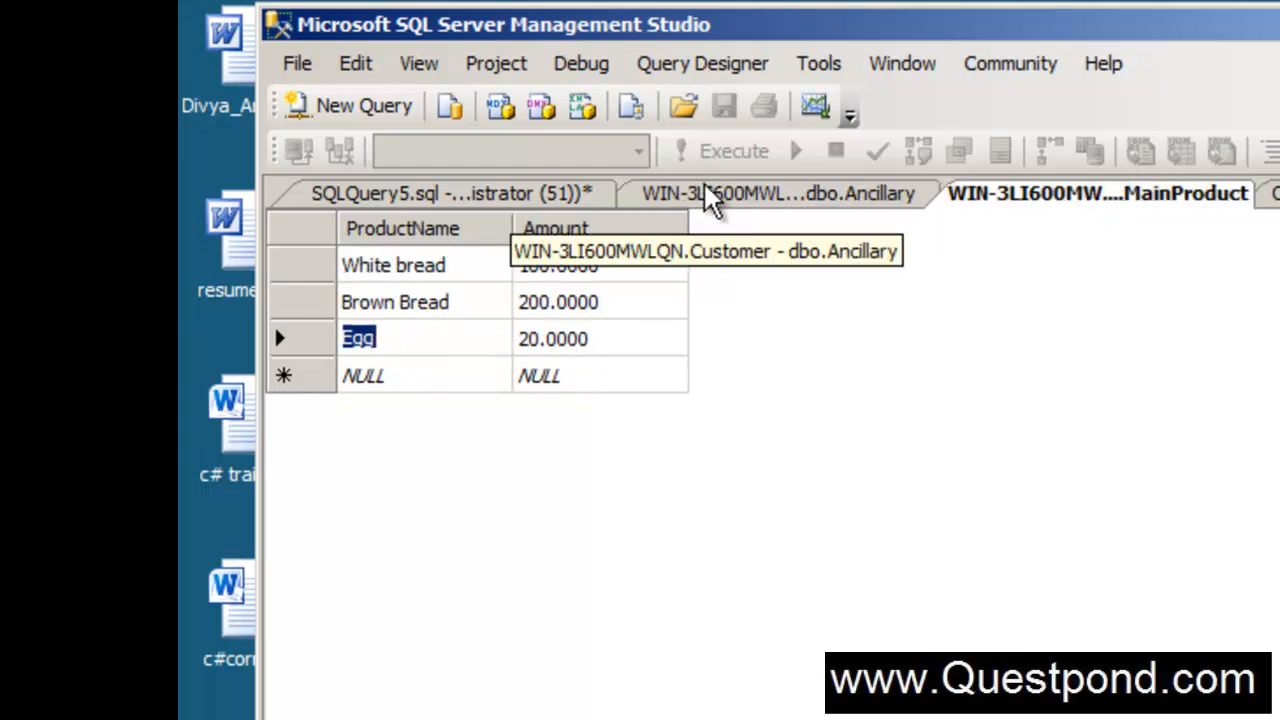
pyautogui.click(450, 193)
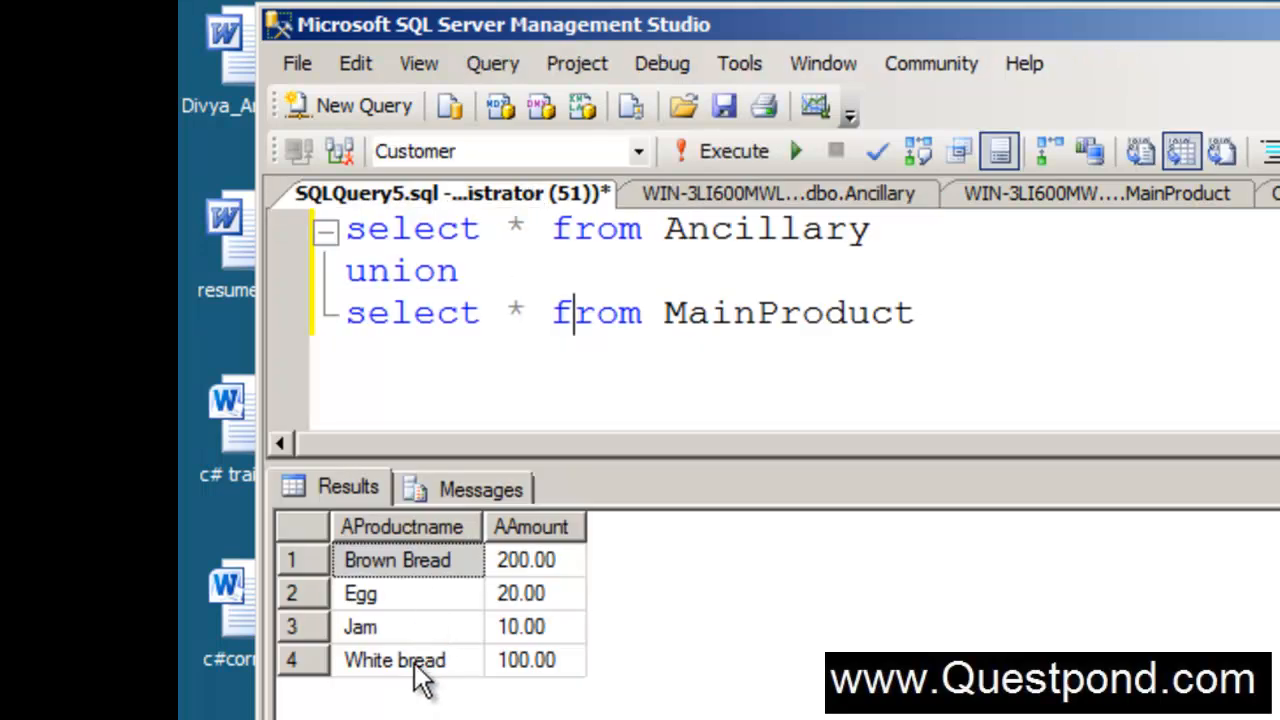
pyautogui.moveTo(388, 610)
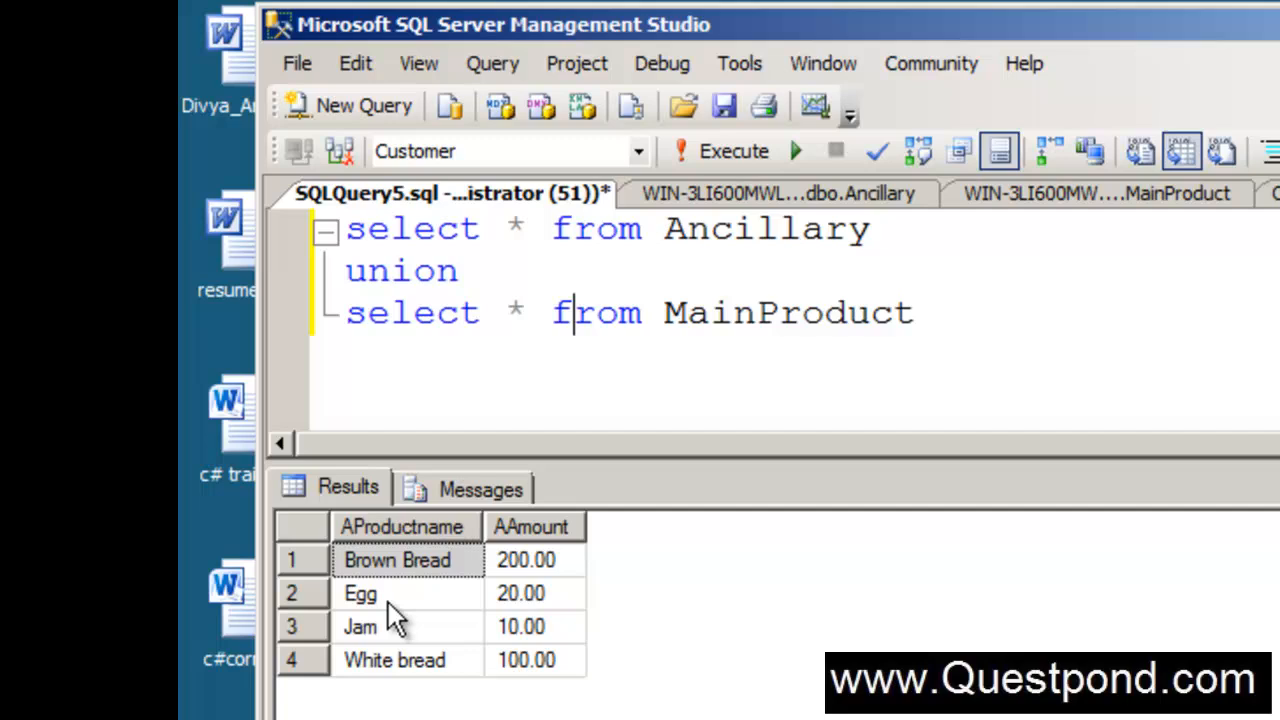
pyautogui.moveTo(480, 615)
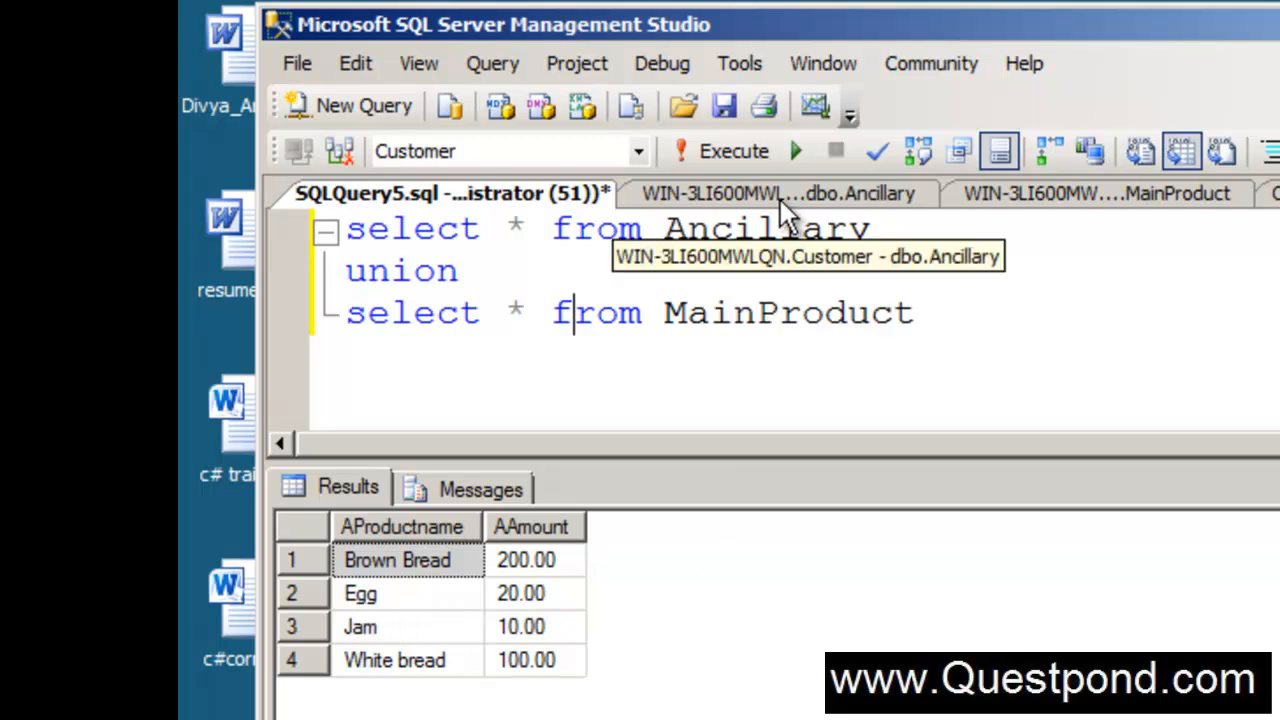
pyautogui.doubleClick(400, 271)
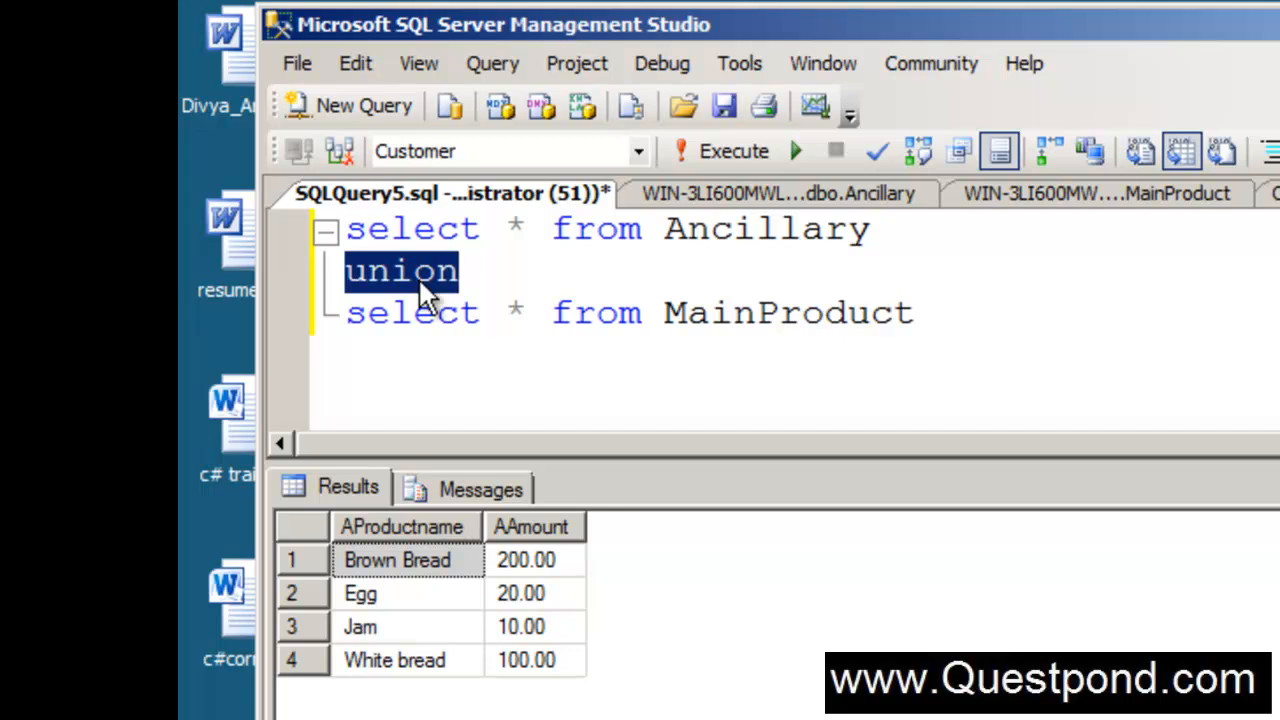
pyautogui.click(779, 193)
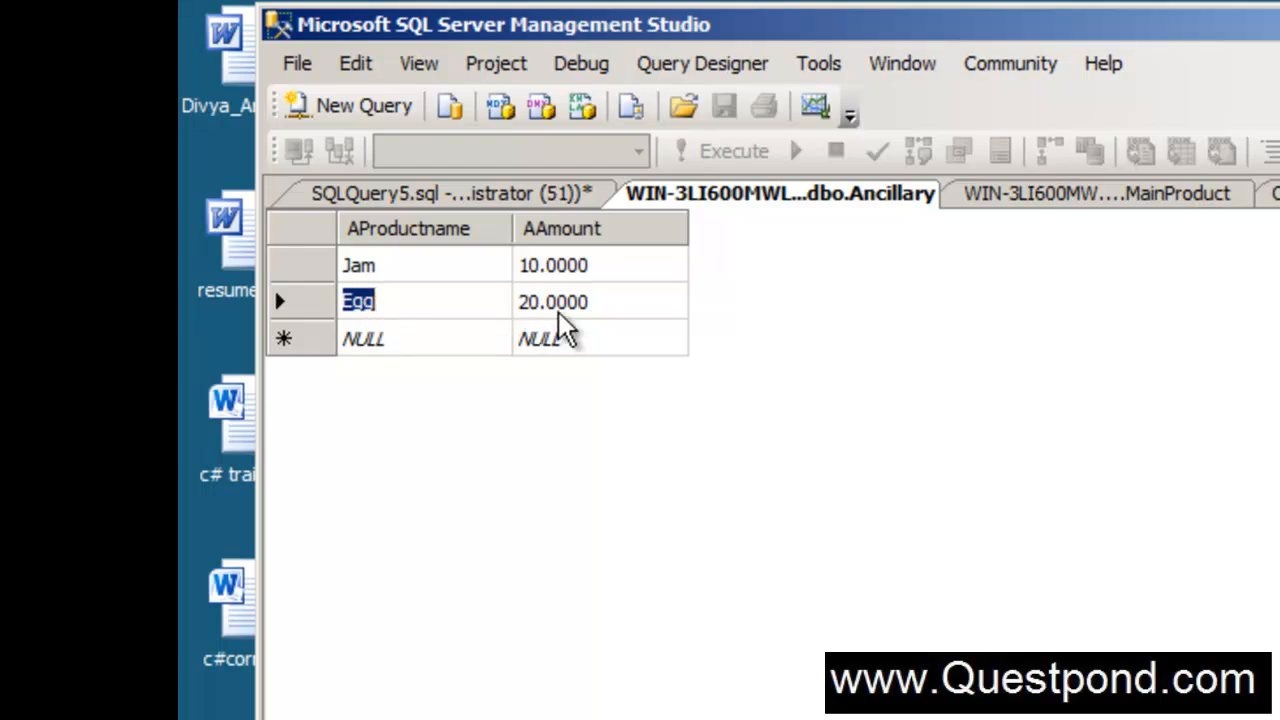
pyautogui.click(1097, 193)
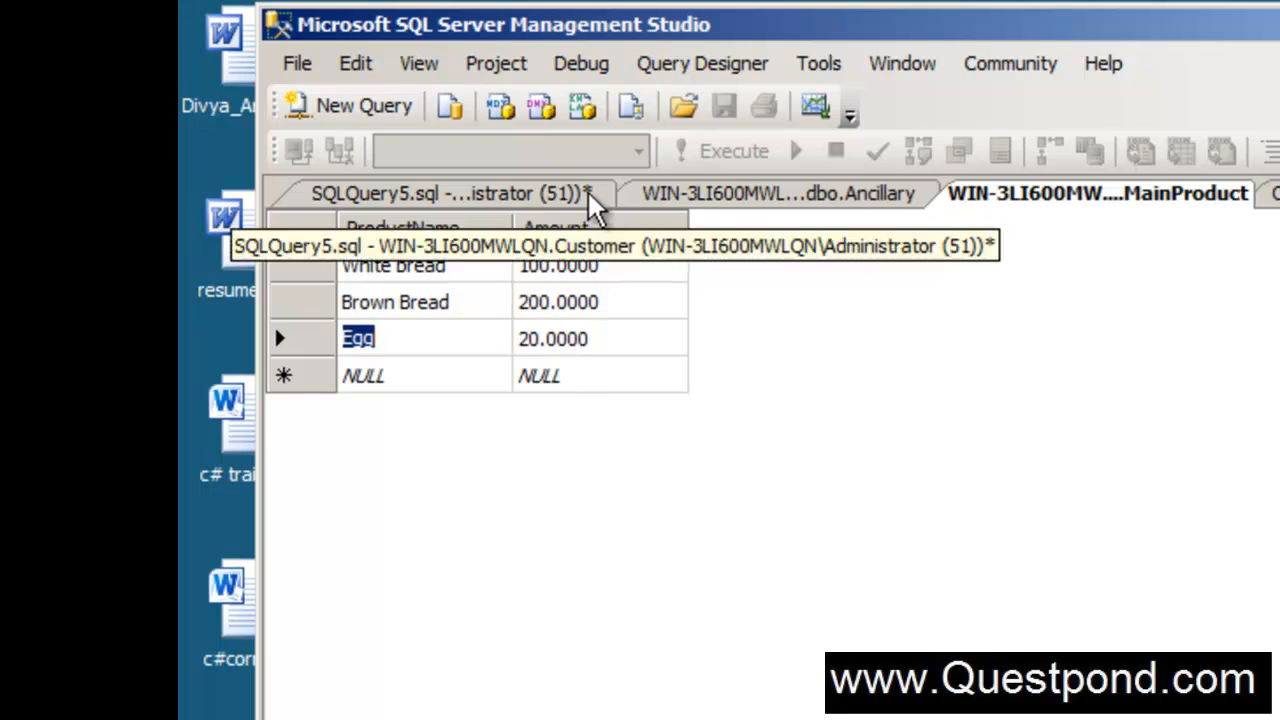
pyautogui.click(450, 193)
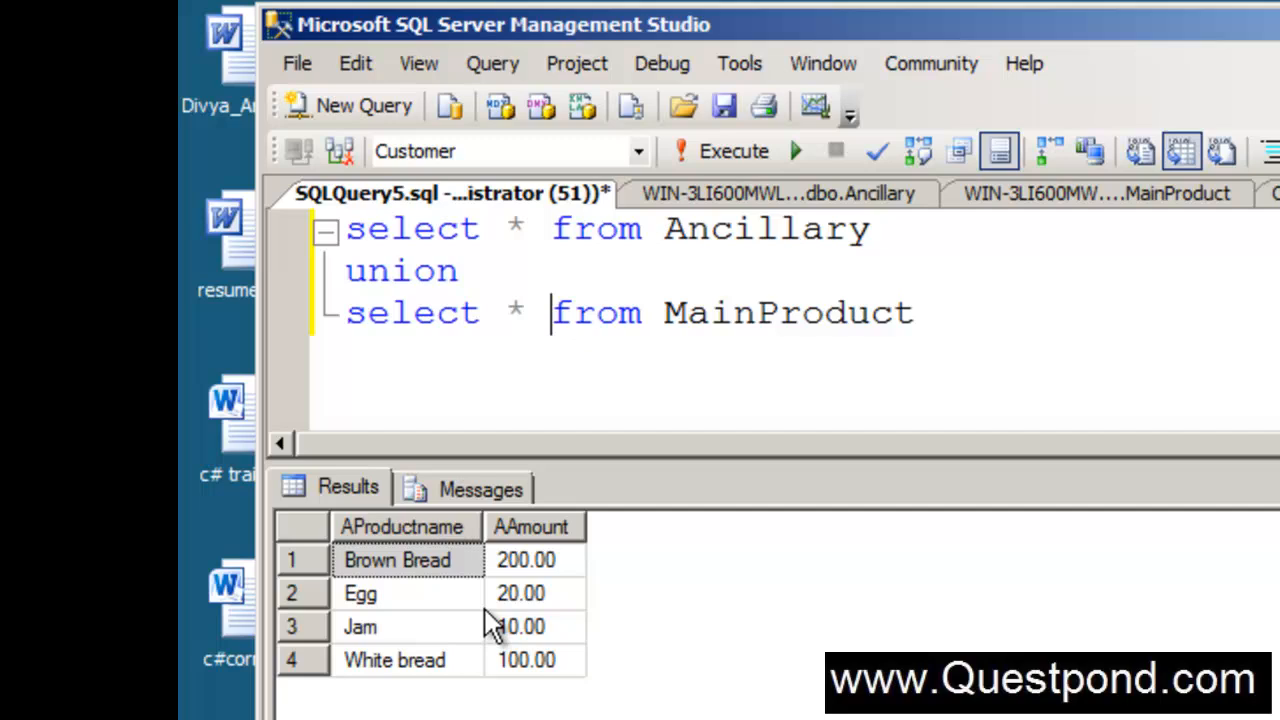
pyautogui.moveTo(515, 625)
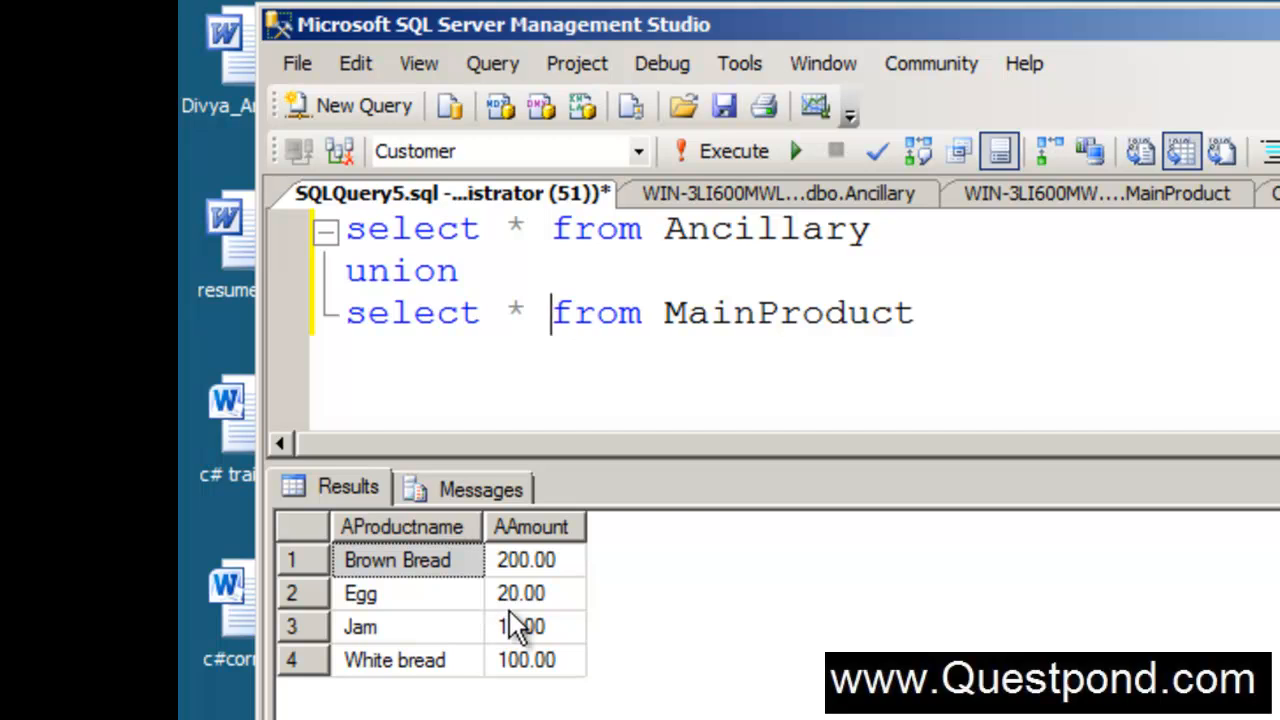
pyautogui.moveTo(517, 617)
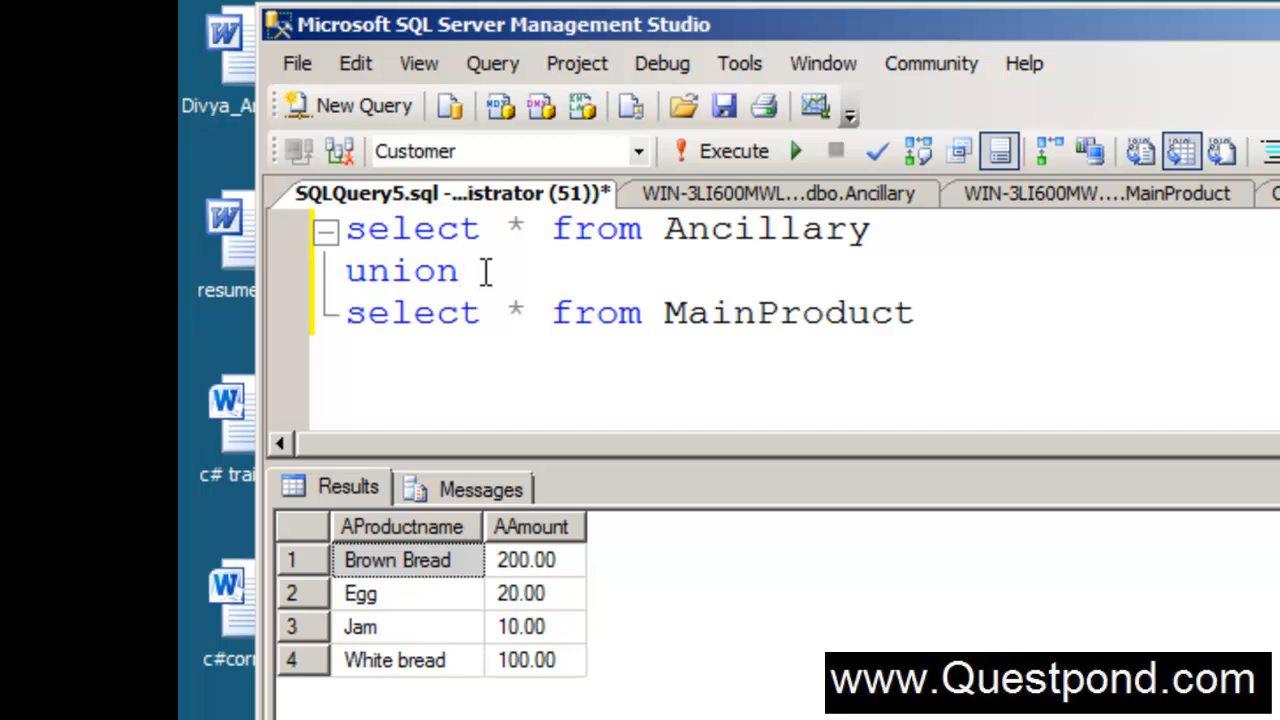
# - Add 'all' after union and run it, returning five rows with both Egg rows
pyautogui.write('all')
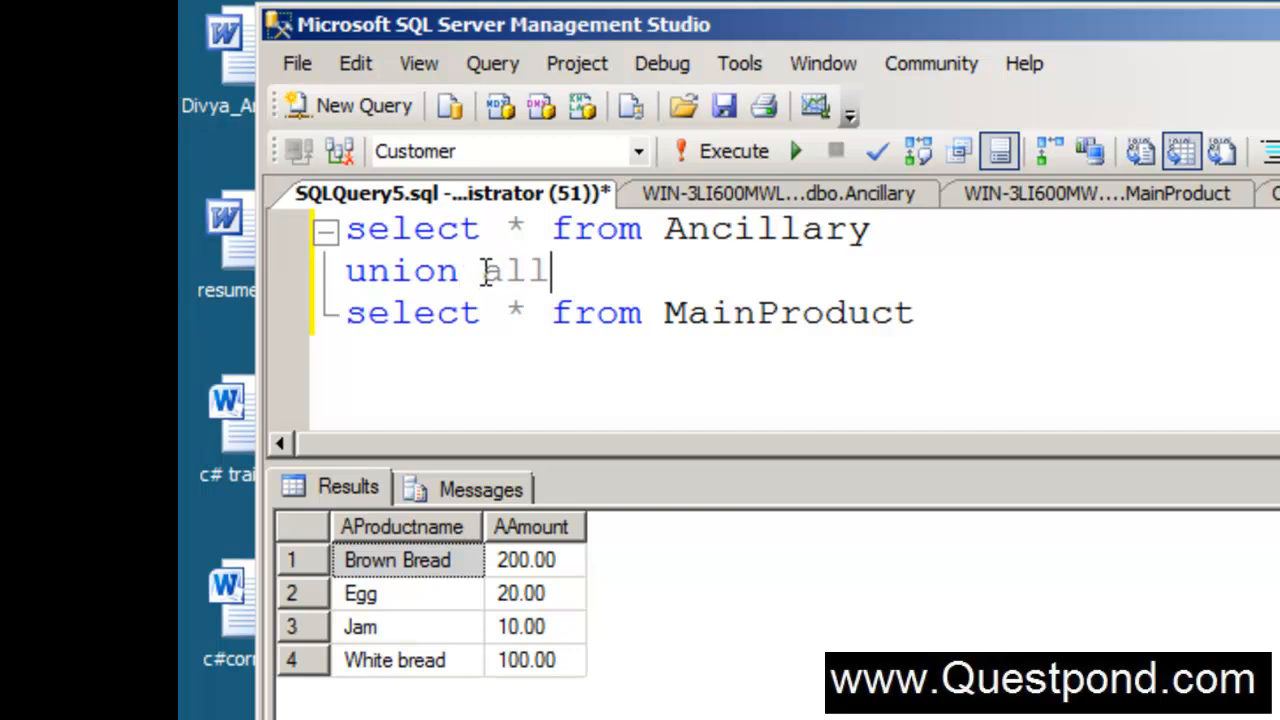
pyautogui.moveTo(730, 165)
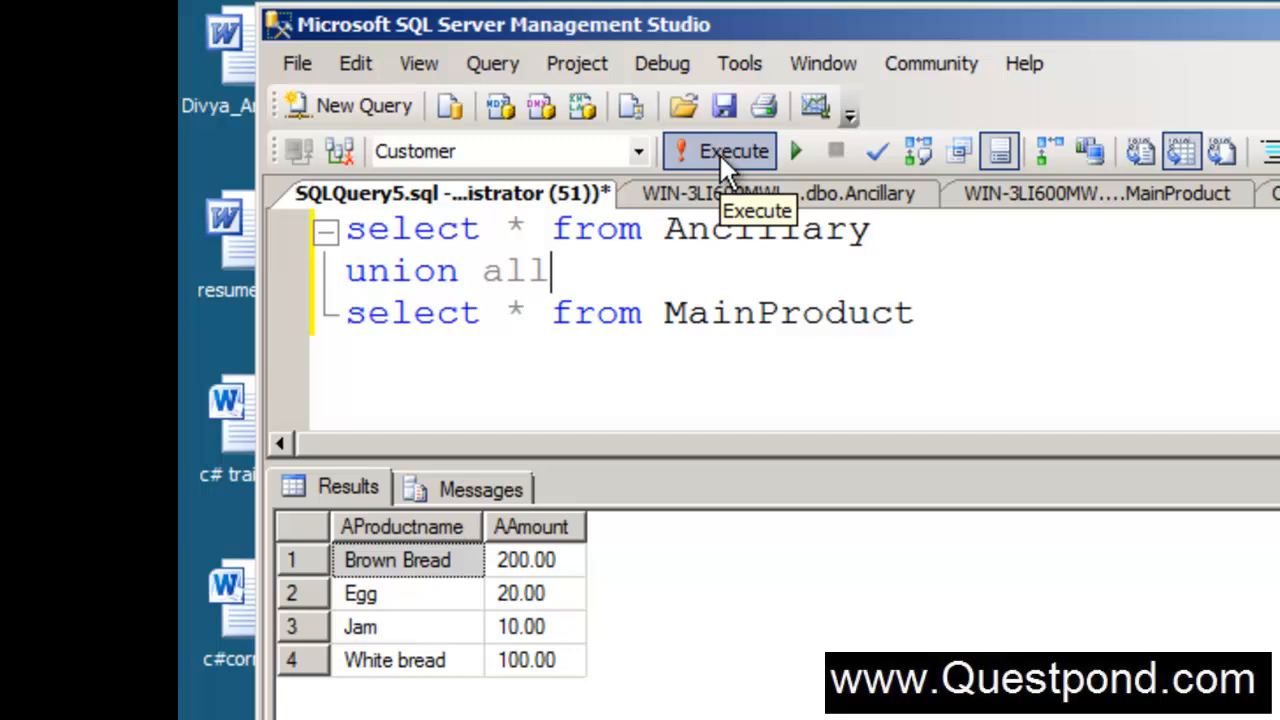
pyautogui.click(733, 150)
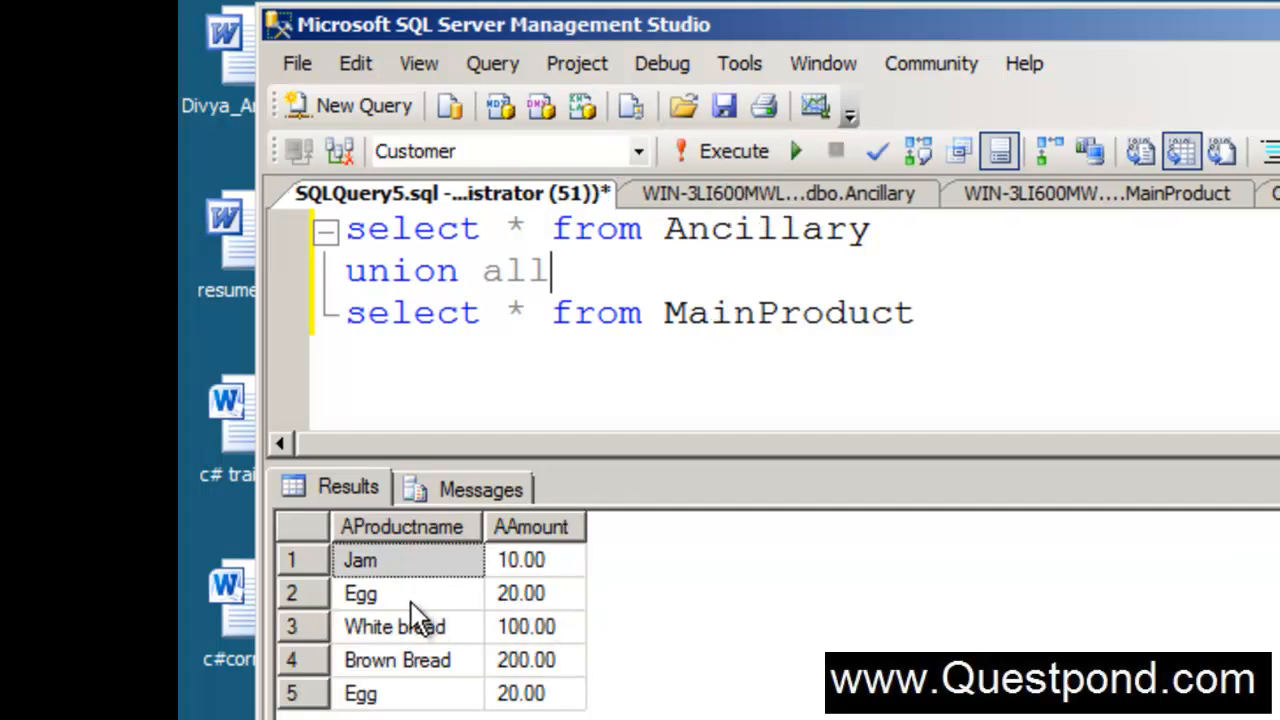
pyautogui.click(532, 593)
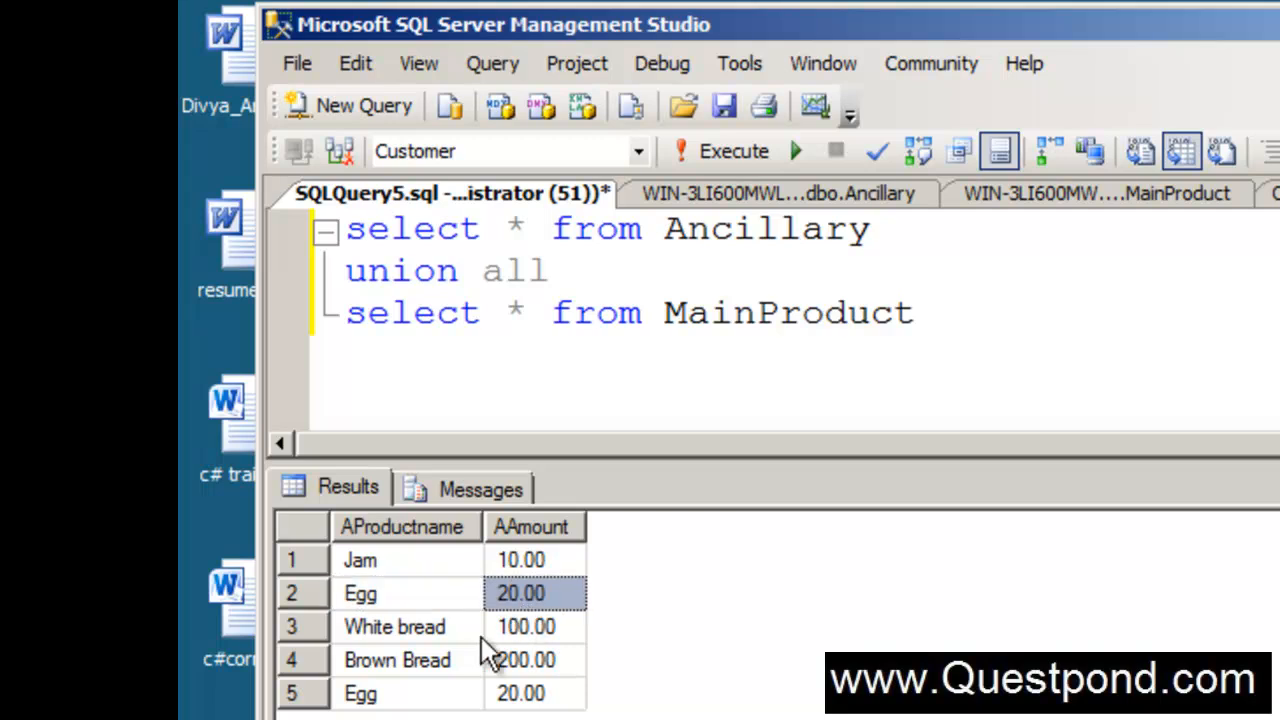
pyautogui.click(533, 693)
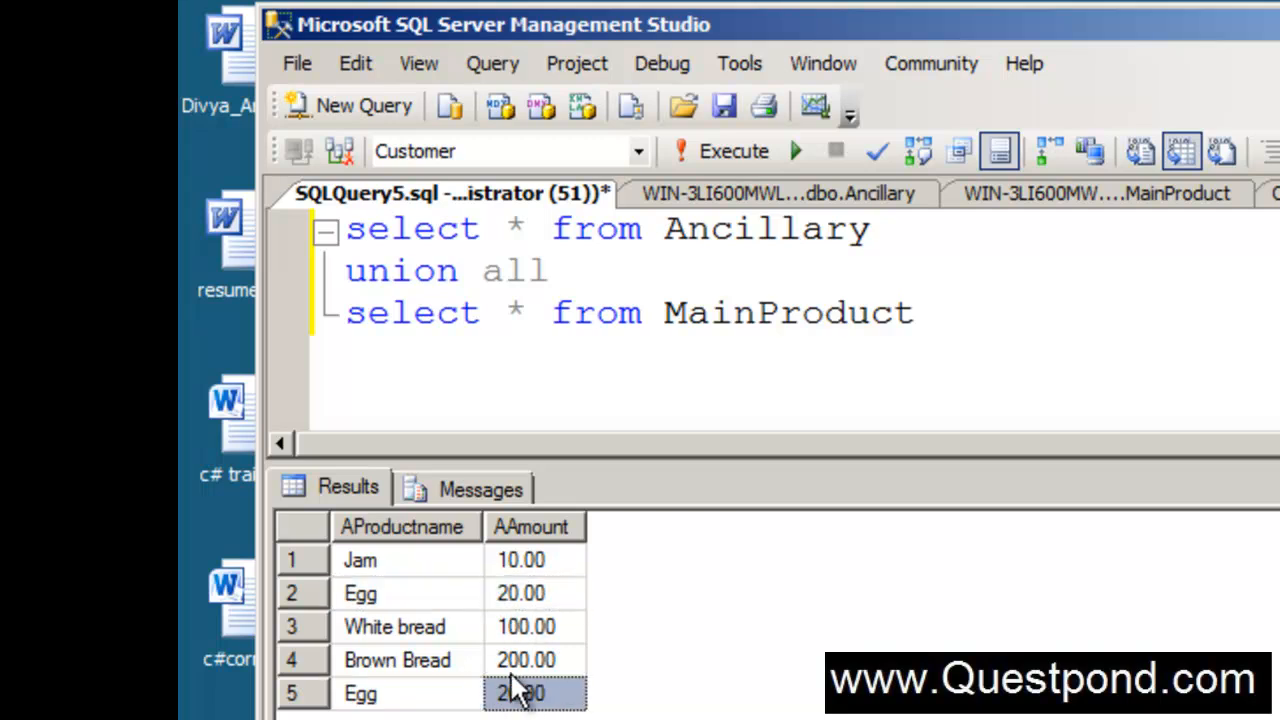
pyautogui.moveTo(435, 695)
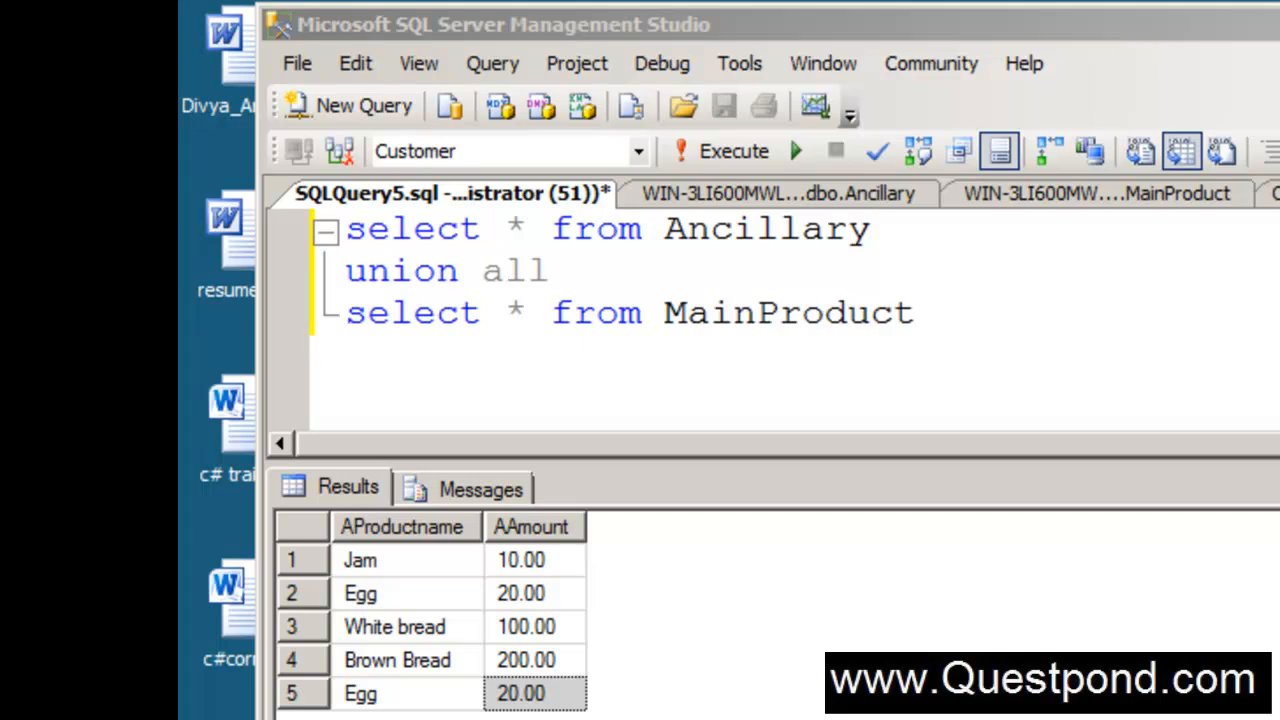
pyautogui.click(645, 312)
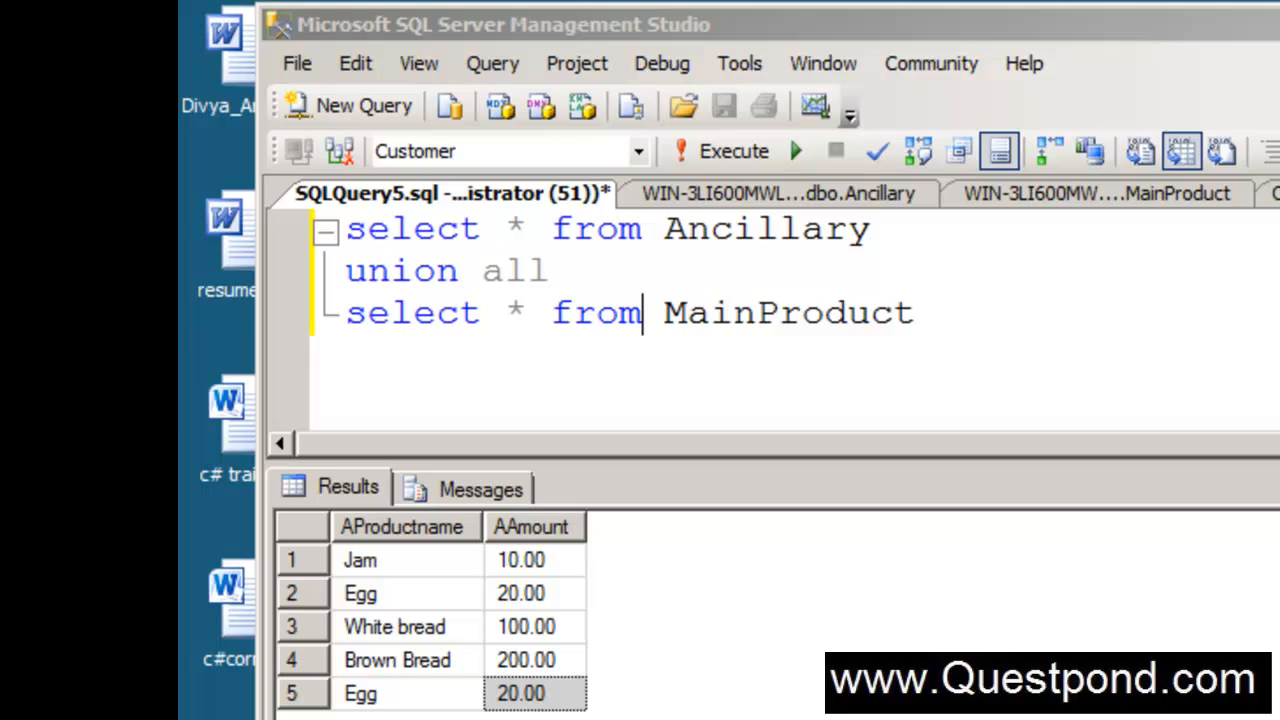